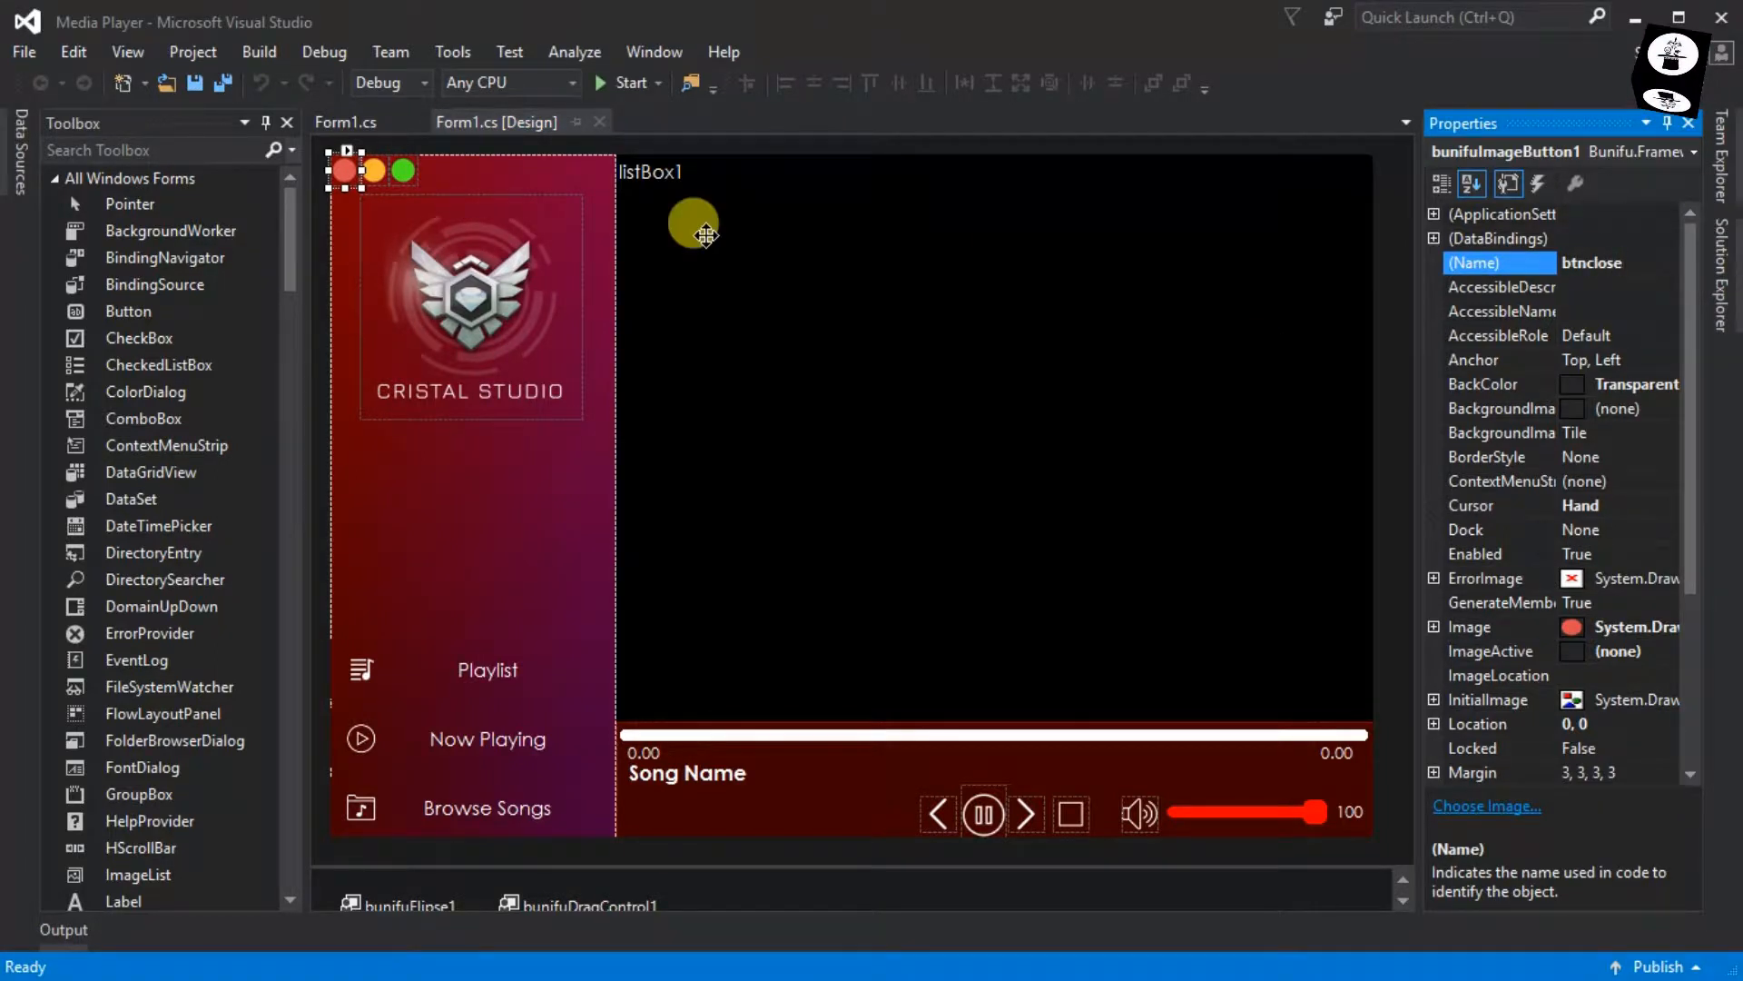
Step: Rename the red title button to btnclose and the green title button to btnminimize
{"action": "left_click_drag", "start_coordinate": [693, 223], "coordinate": [361, 167]}
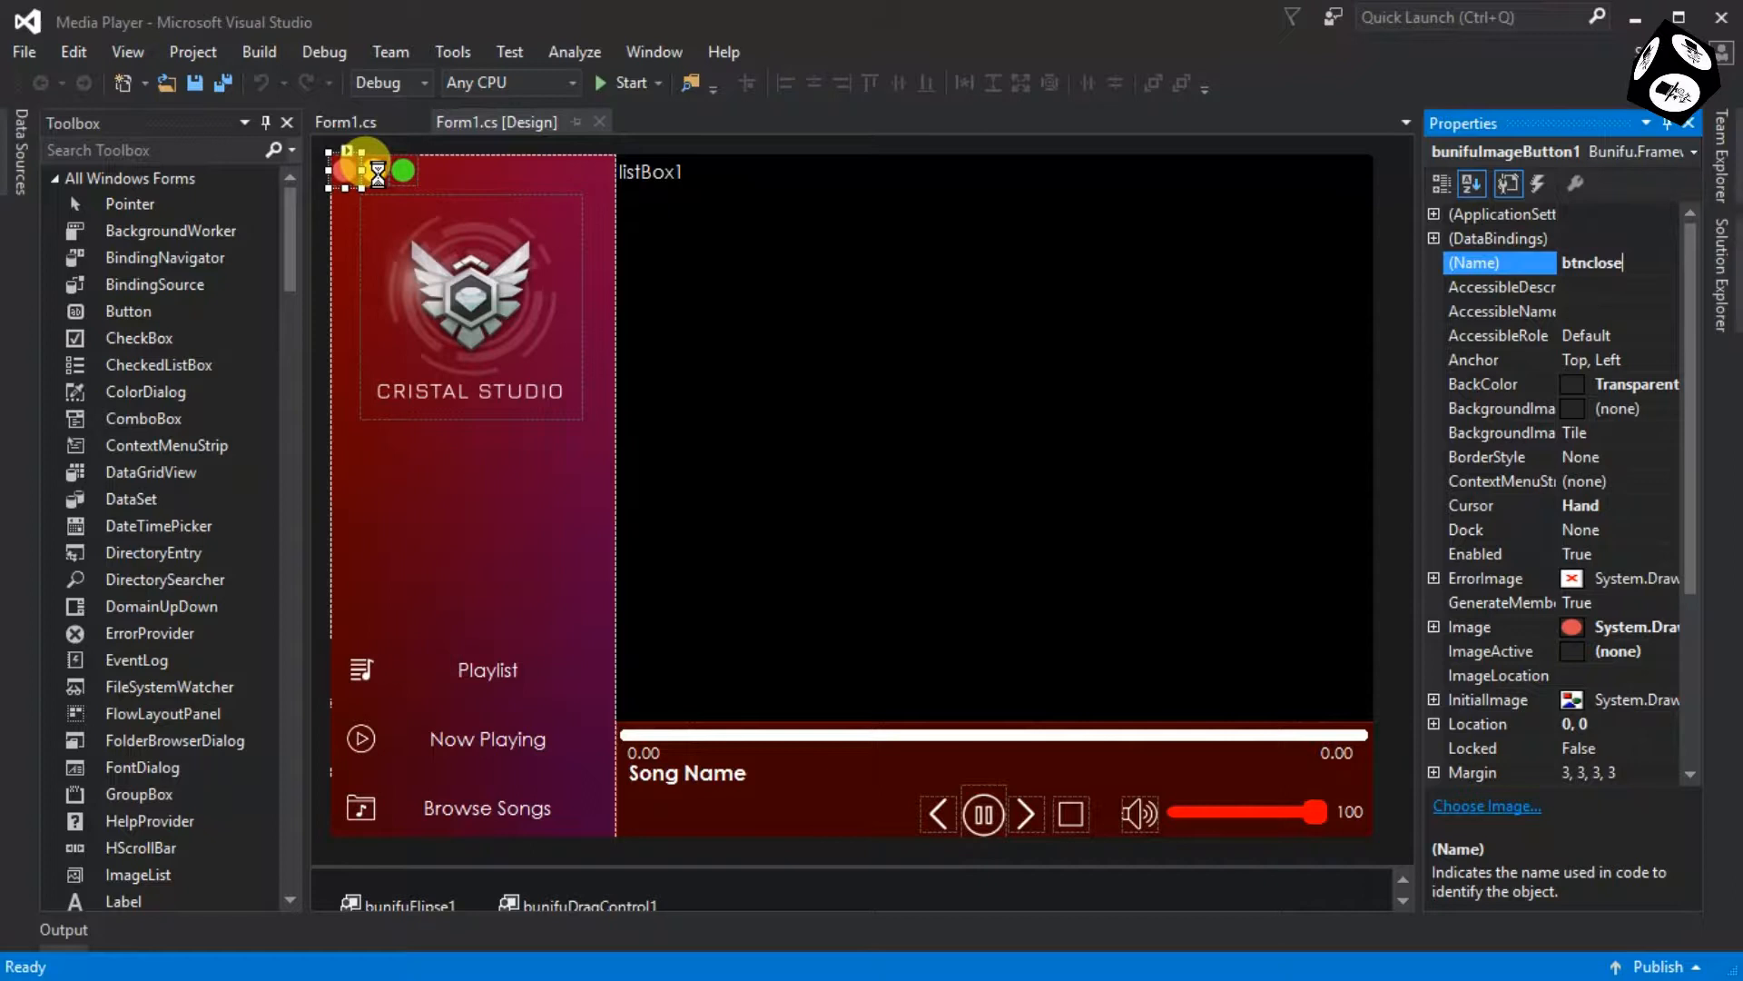
{"action": "left_click", "coordinate": [373, 169]}
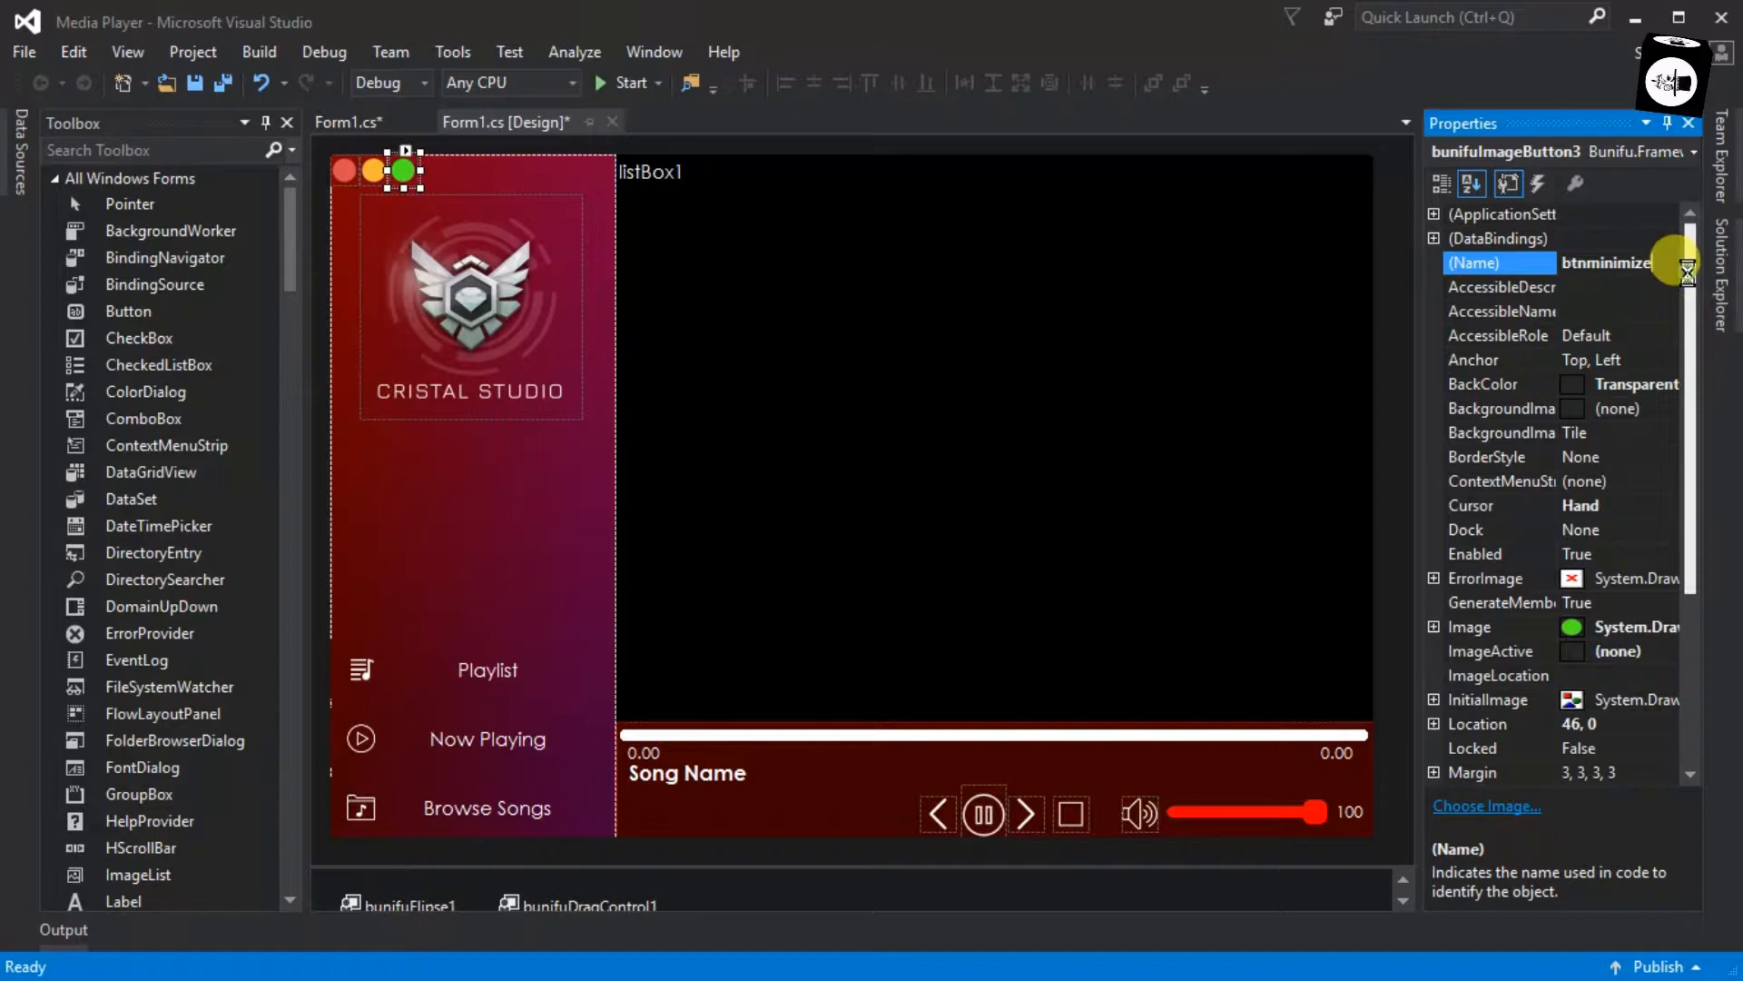
{"action": "left_click", "coordinate": [346, 169]}
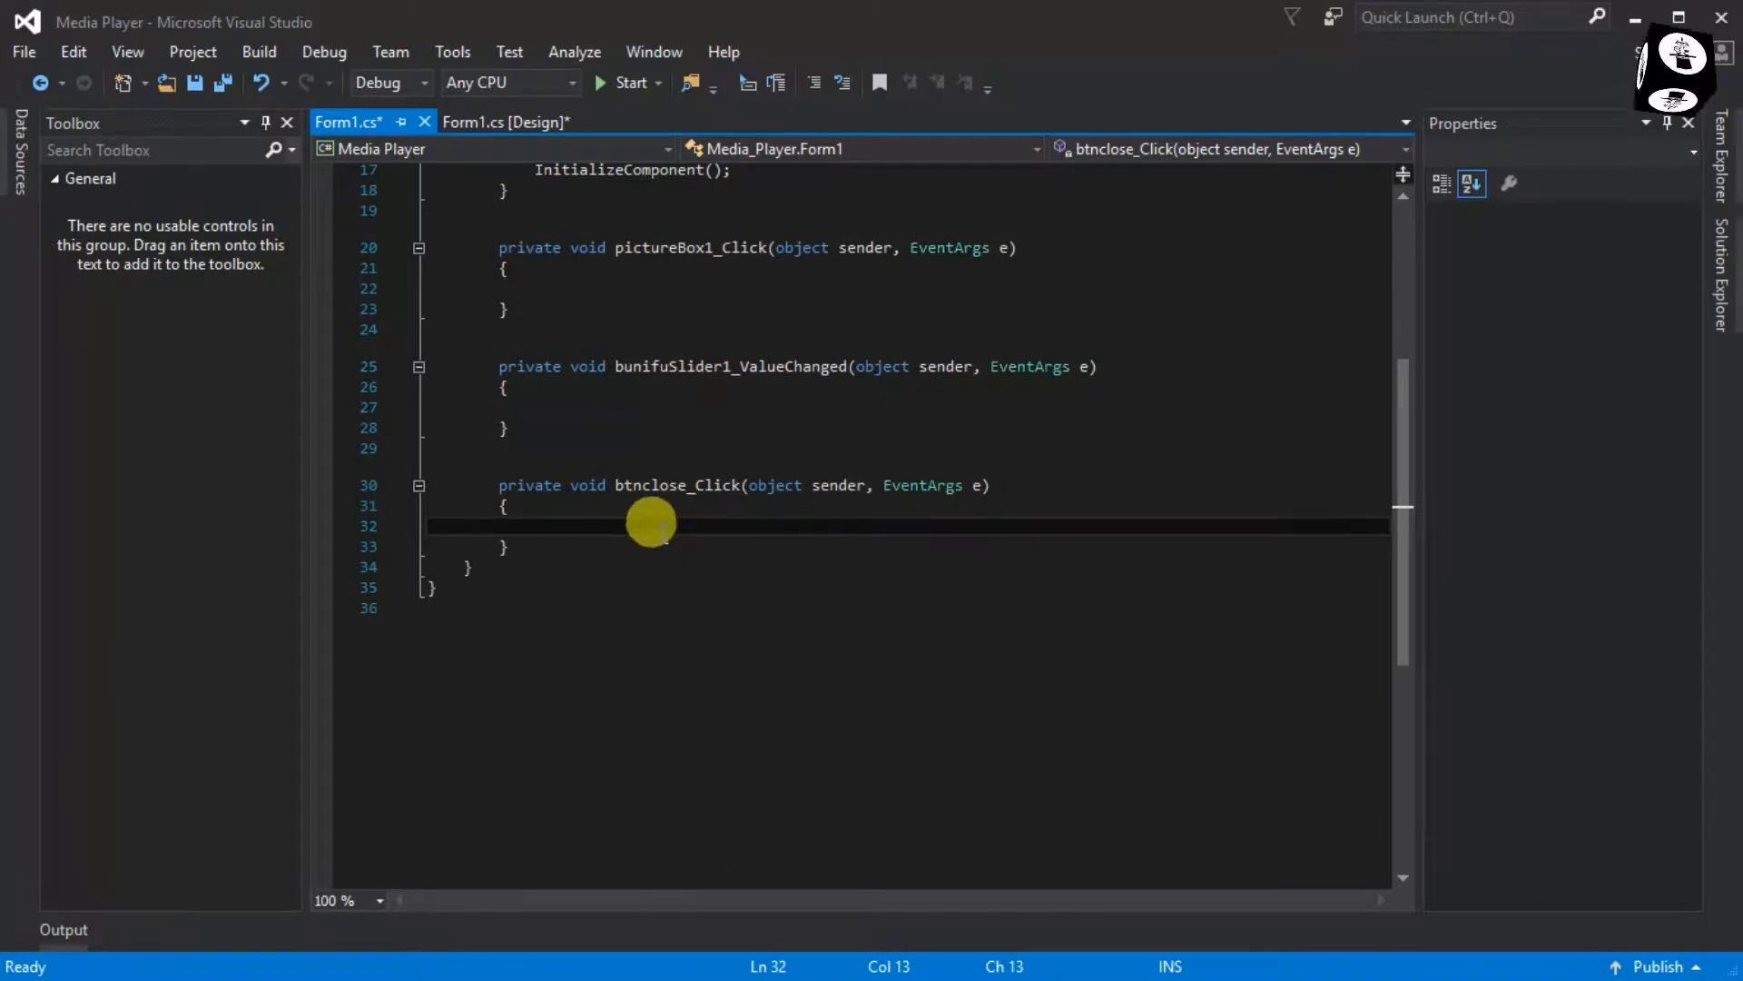
Step: Make btnclose_Click call Environment.Exit(0); using IntelliSense completion
{"action": "type", "text": "En"}
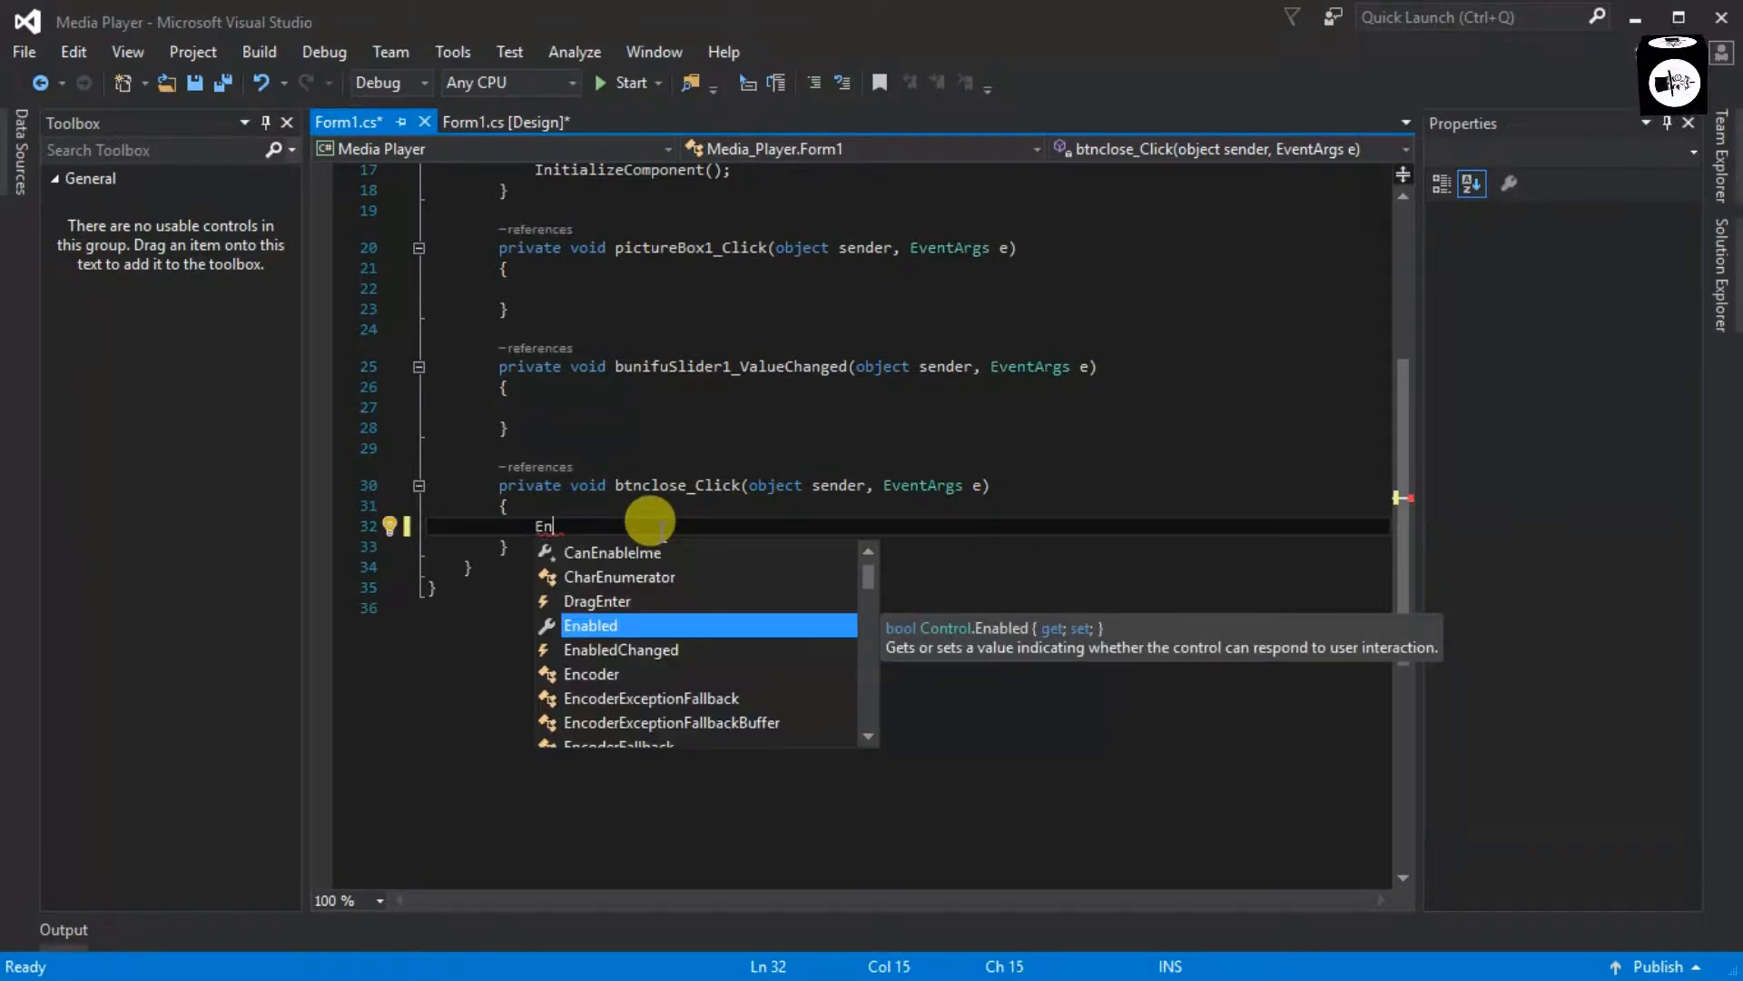
{"action": "type", "text": "vironment"}
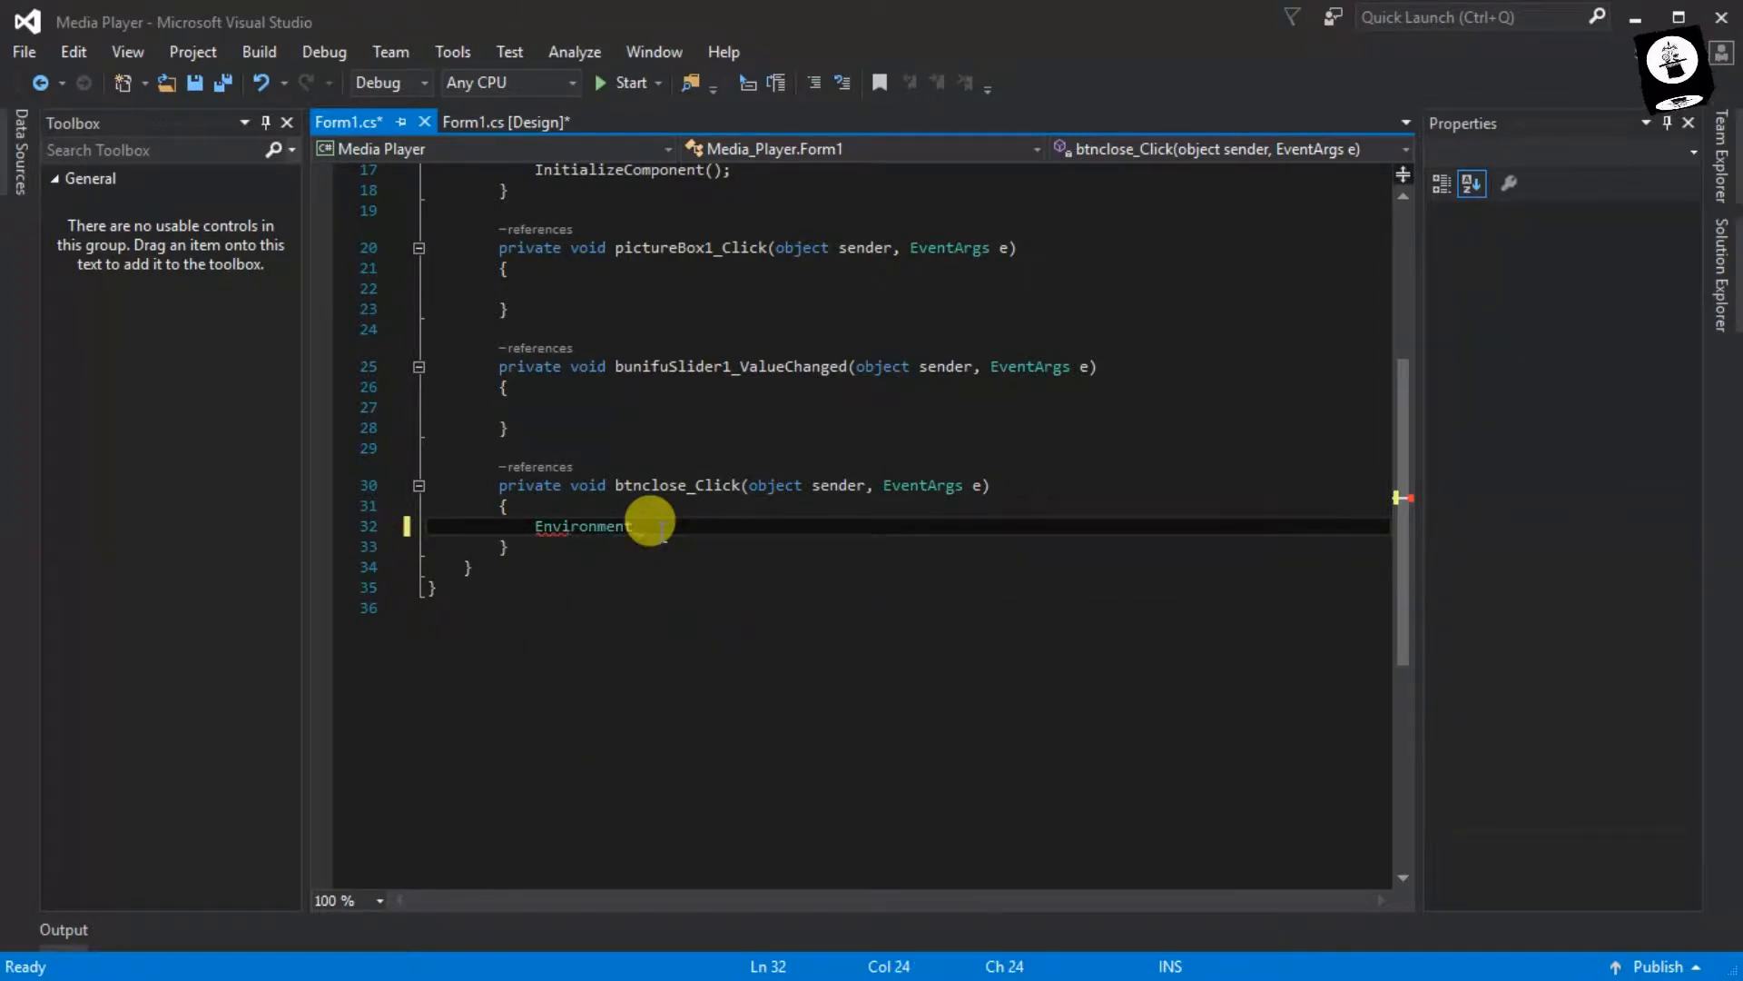
{"action": "type", "text": ".Exit"}
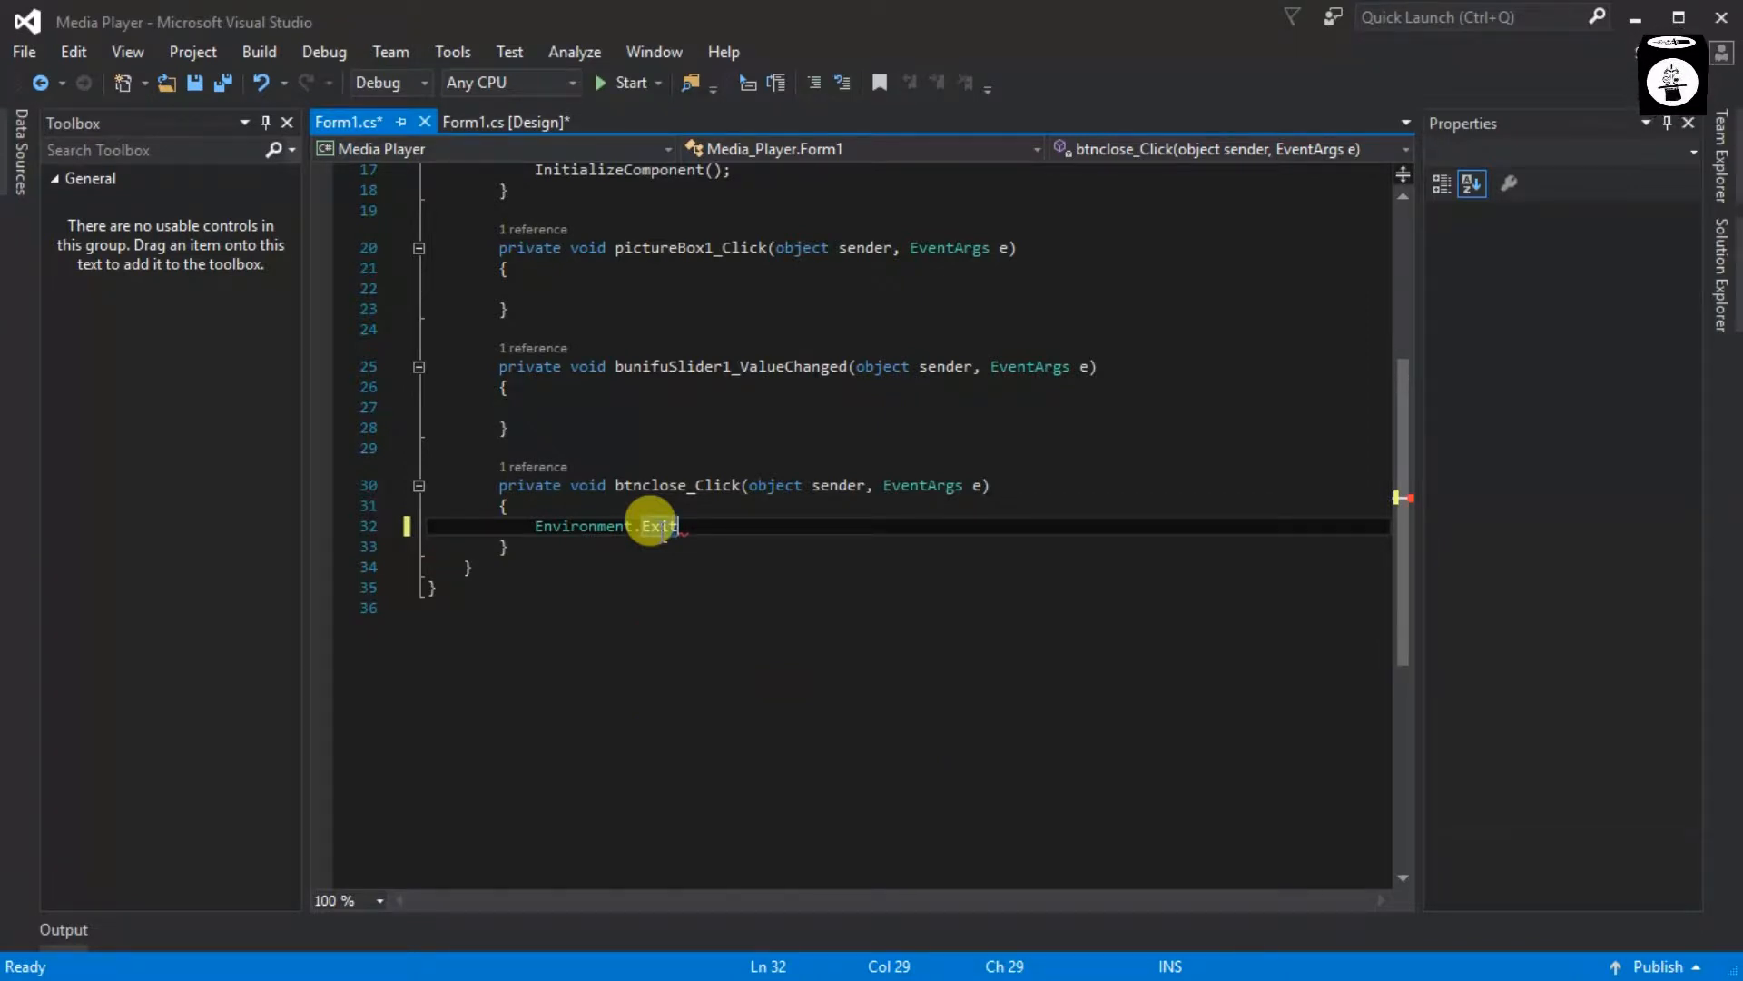
{"action": "type", "text": "(0);"}
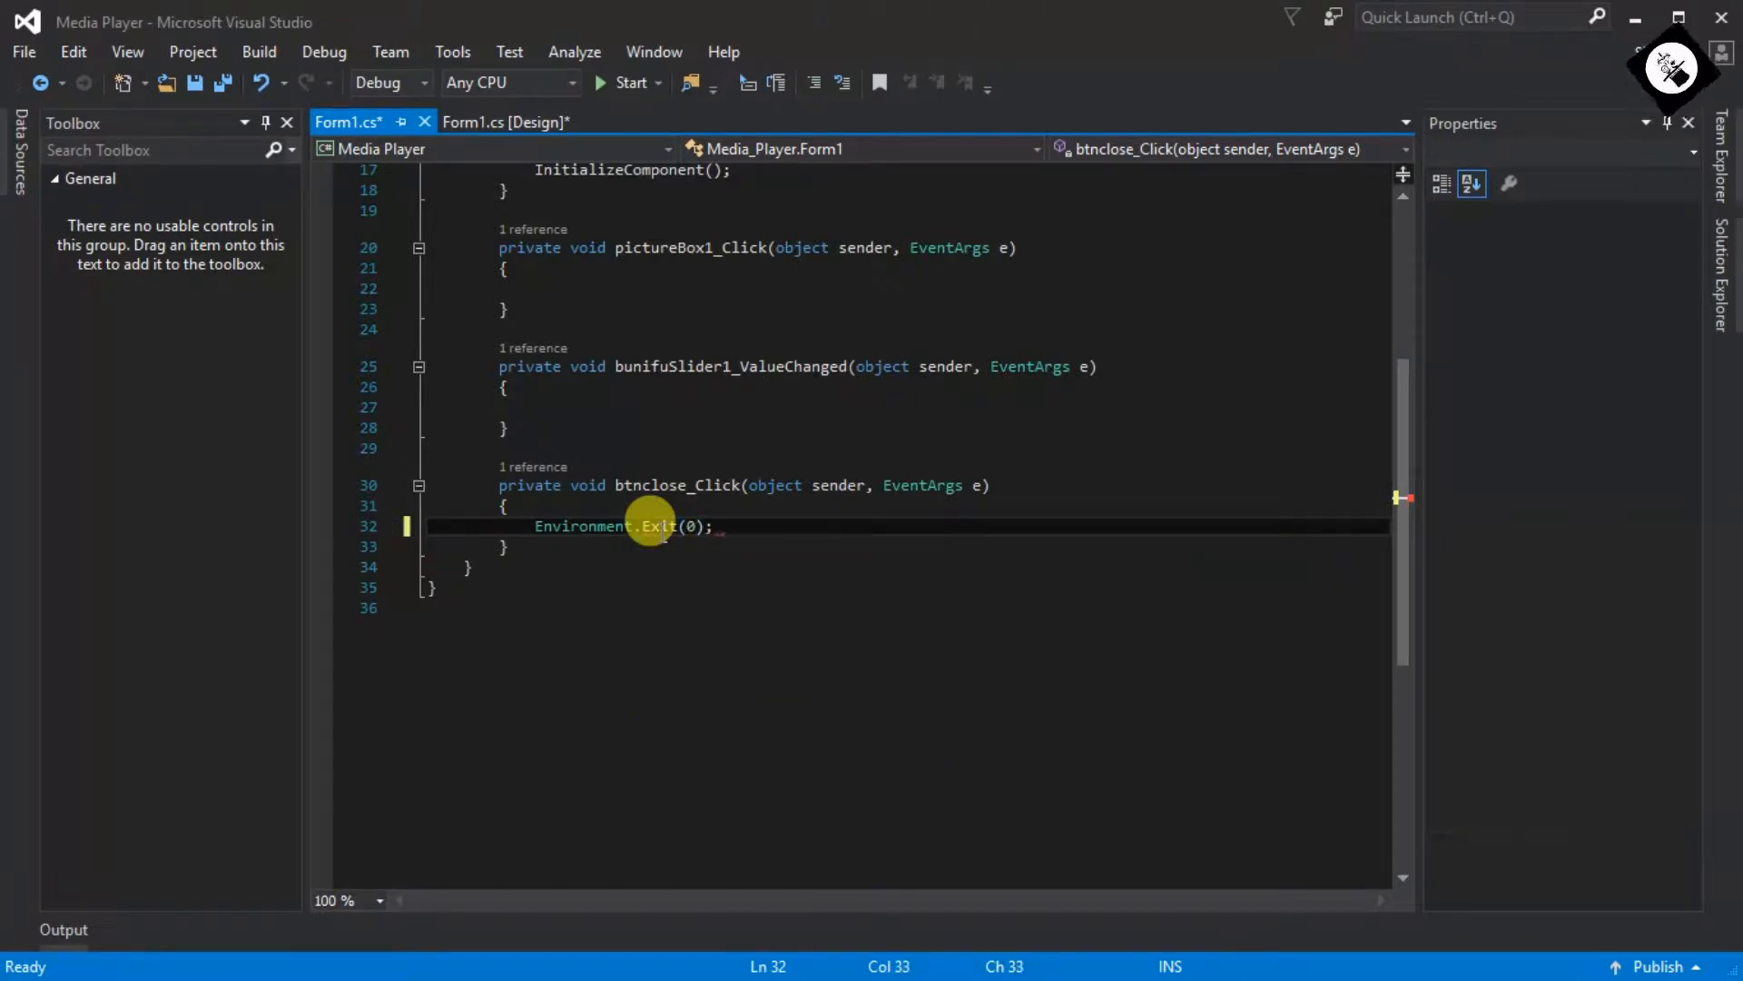
{"action": "mouse_move", "coordinate": [604, 98]}
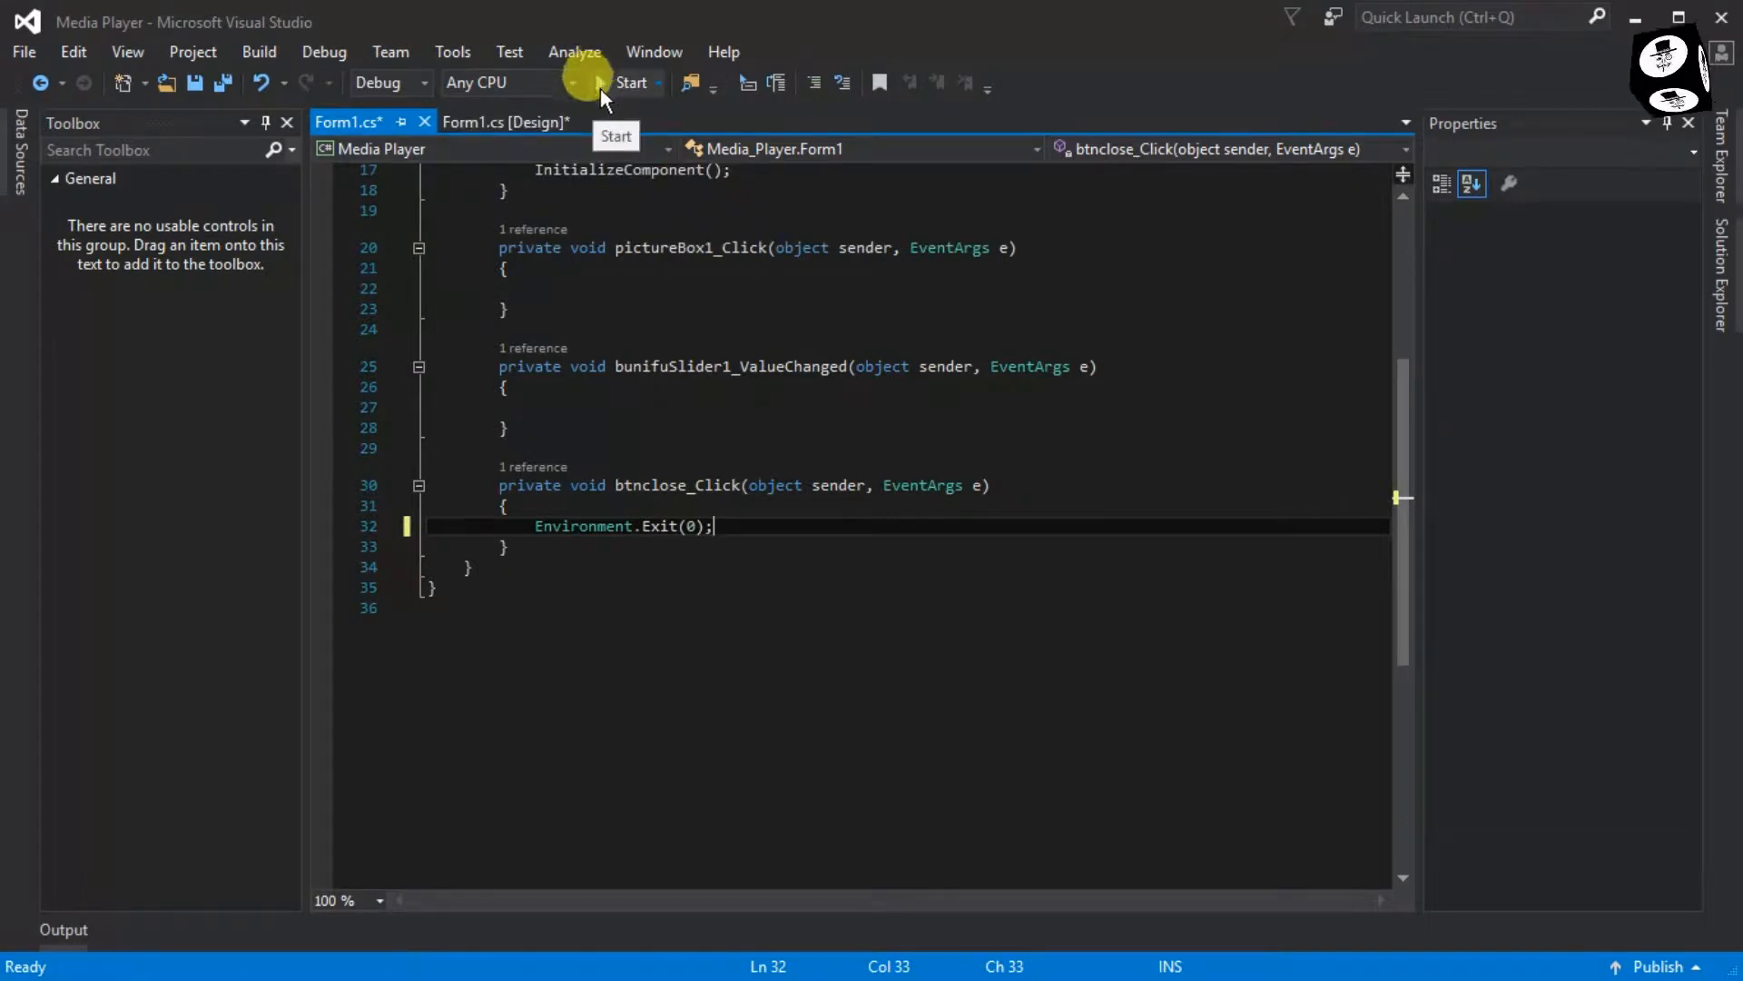
{"action": "left_click", "coordinate": [505, 123]}
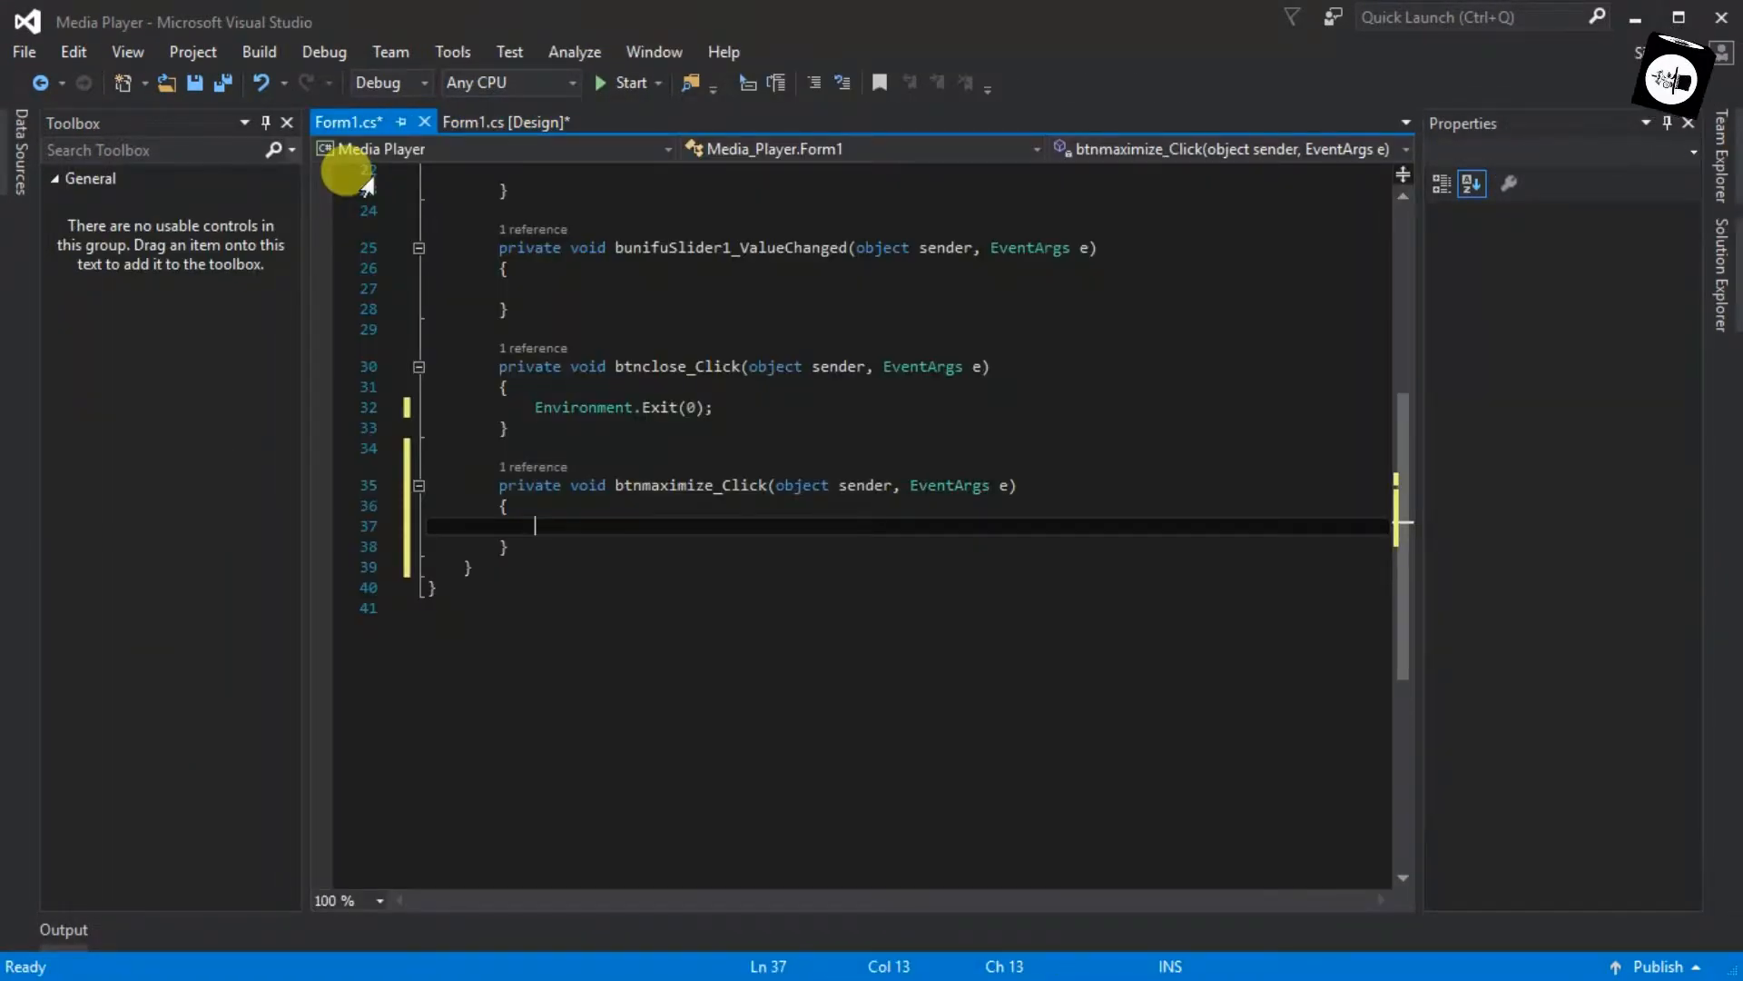
Step: Add an if on this.WindowState whose body restores the form to FormWindowState.Normal
{"action": "type", "text": "if"}
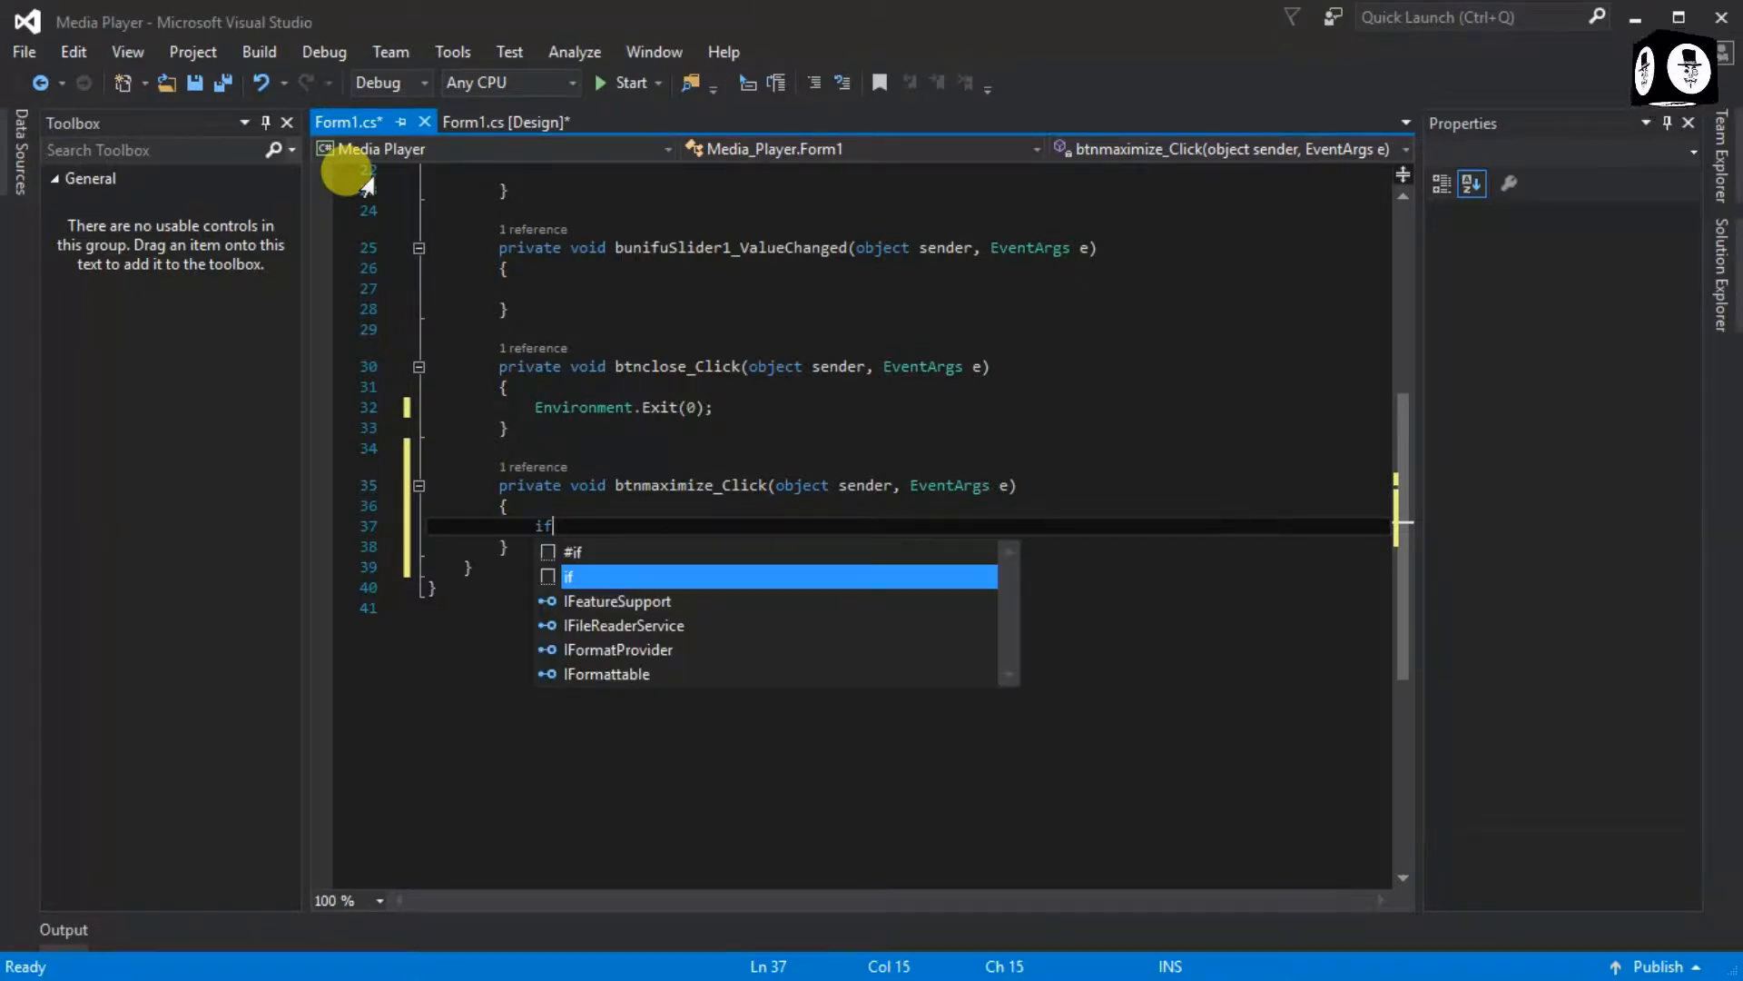
{"action": "type", "text": "(thi)"}
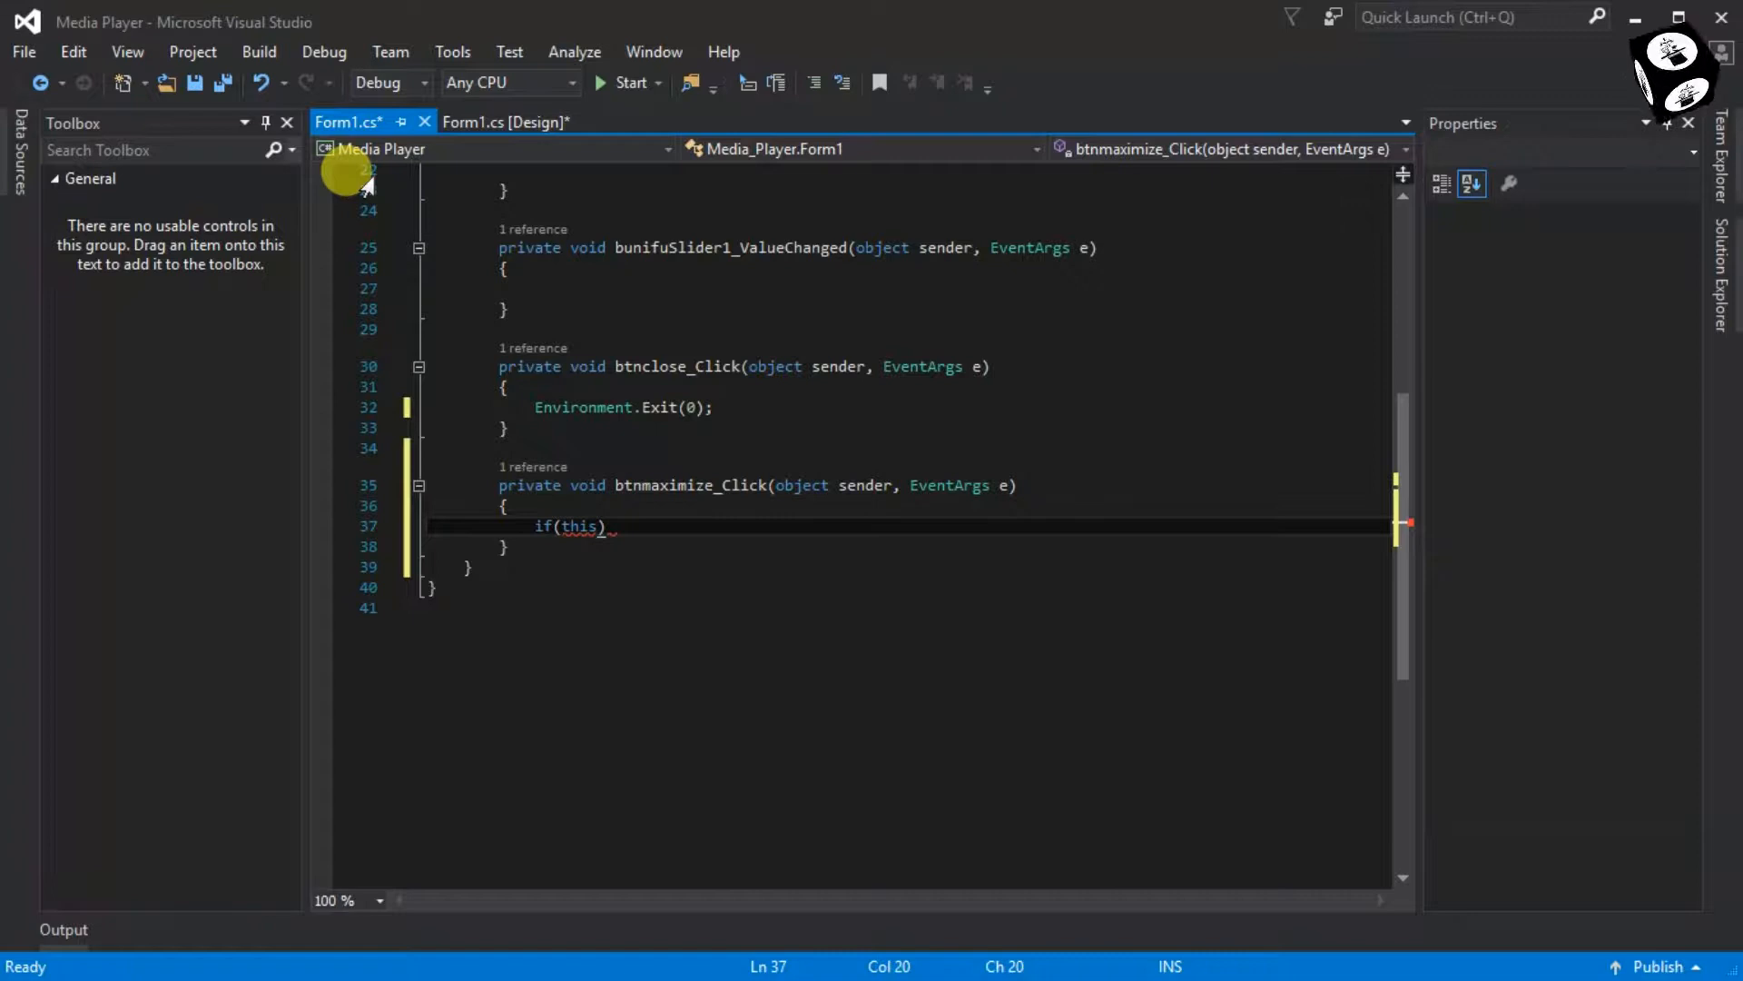
{"action": "type", "text": "wi"}
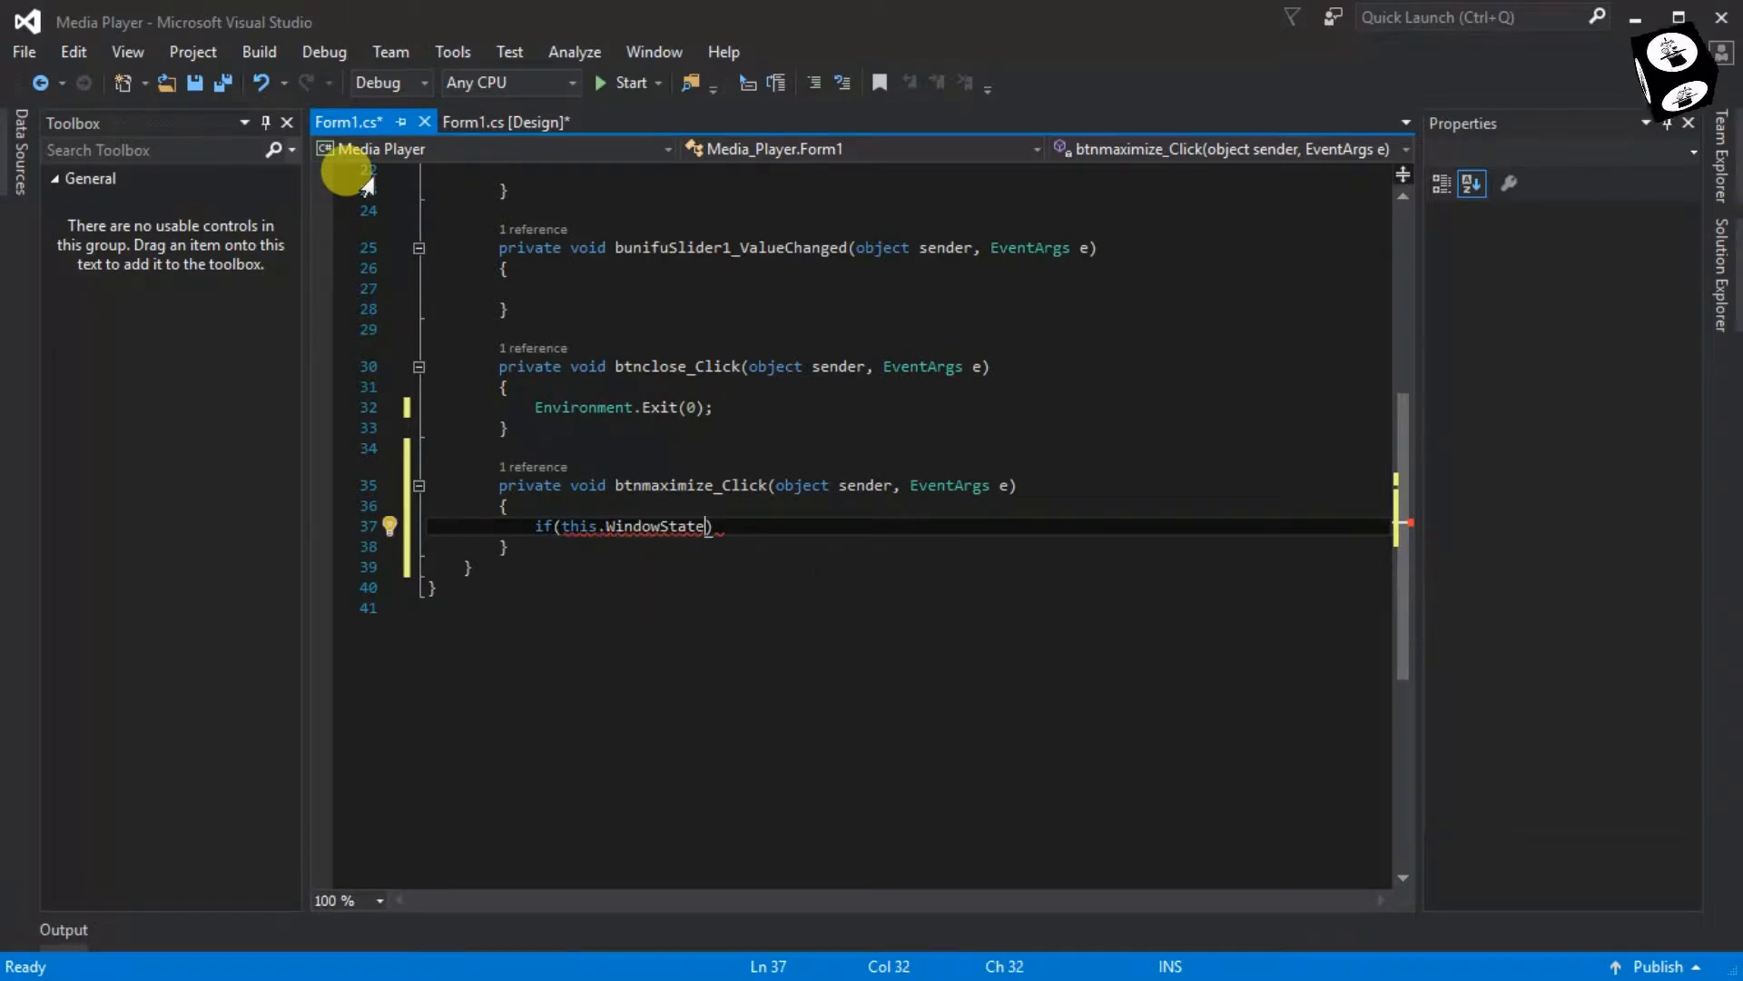
{"action": "type", "text": "==FormWindowState.Maximized"}
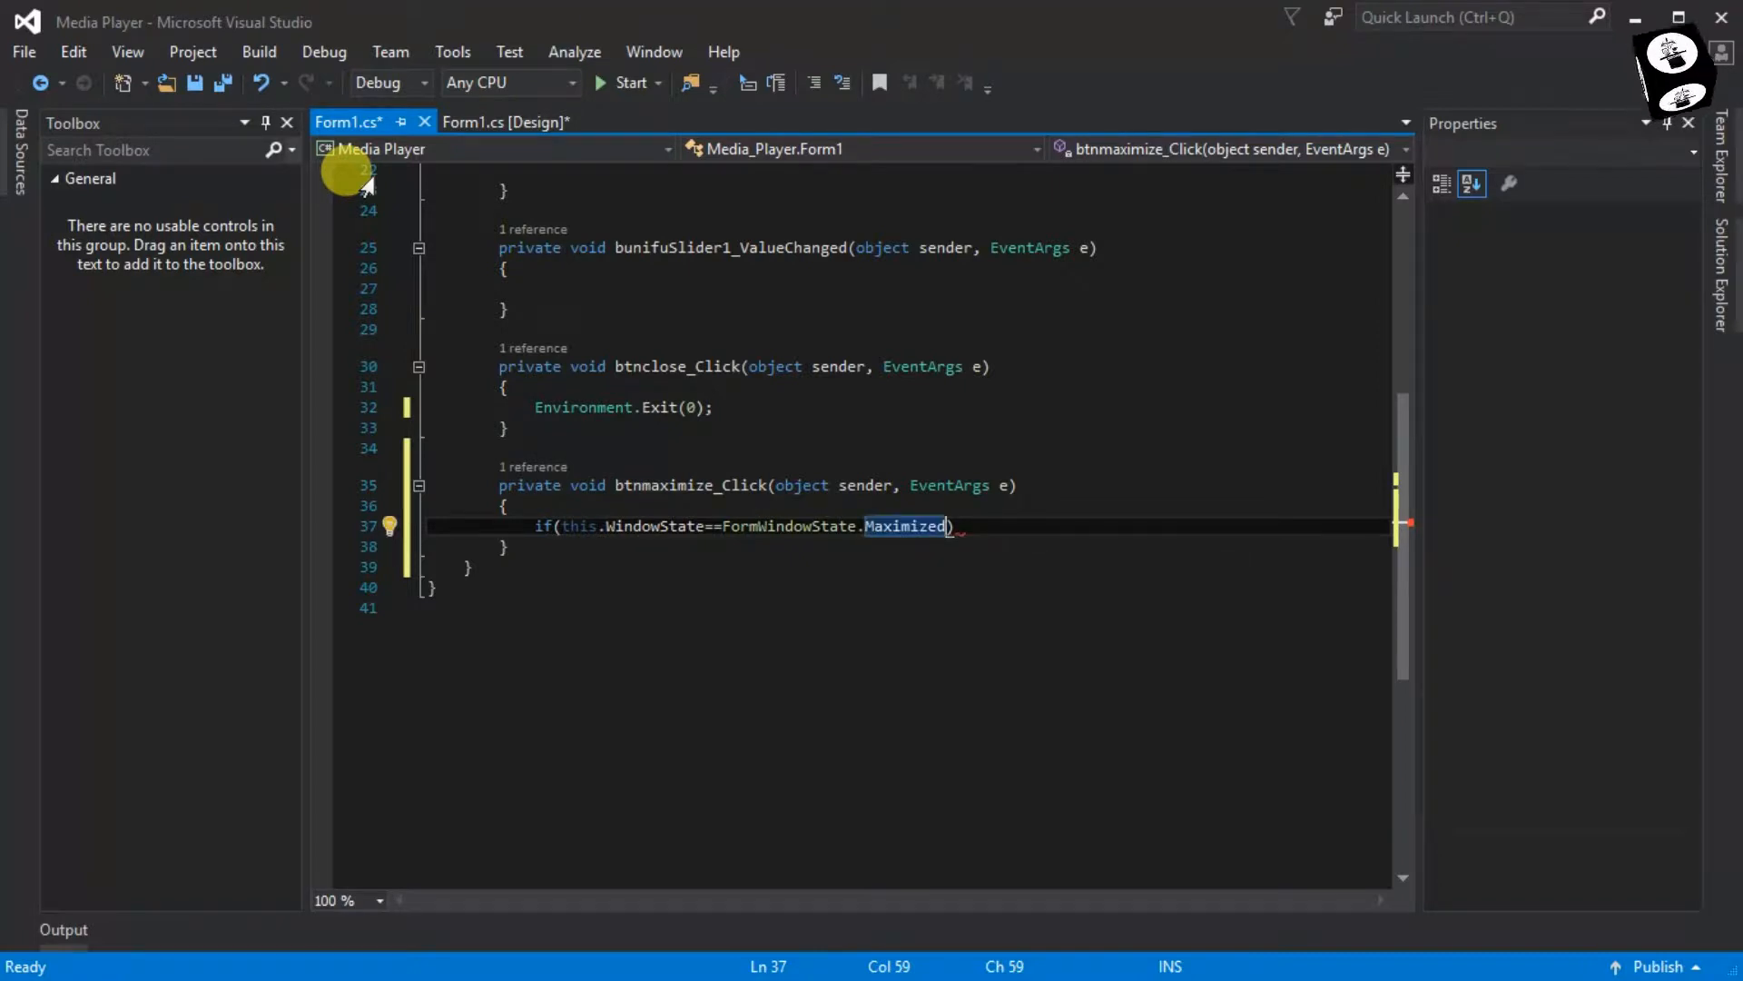
{"action": "key", "text": "enter"}
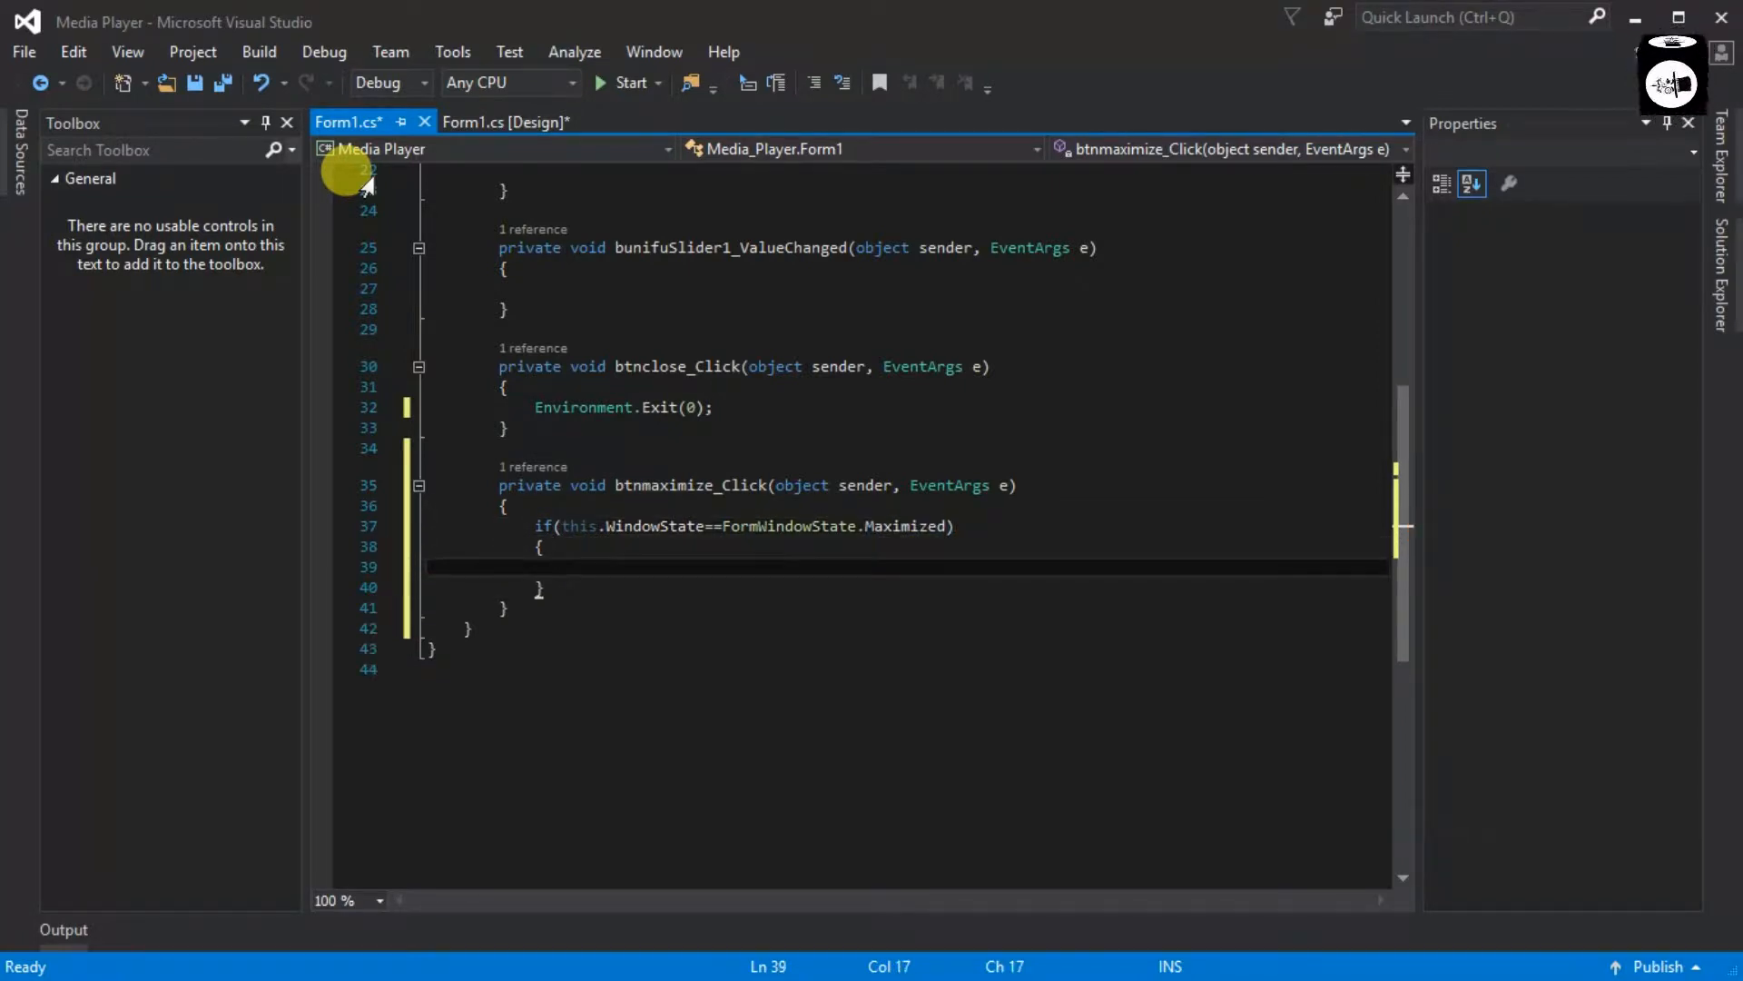
{"action": "type", "text": "this."}
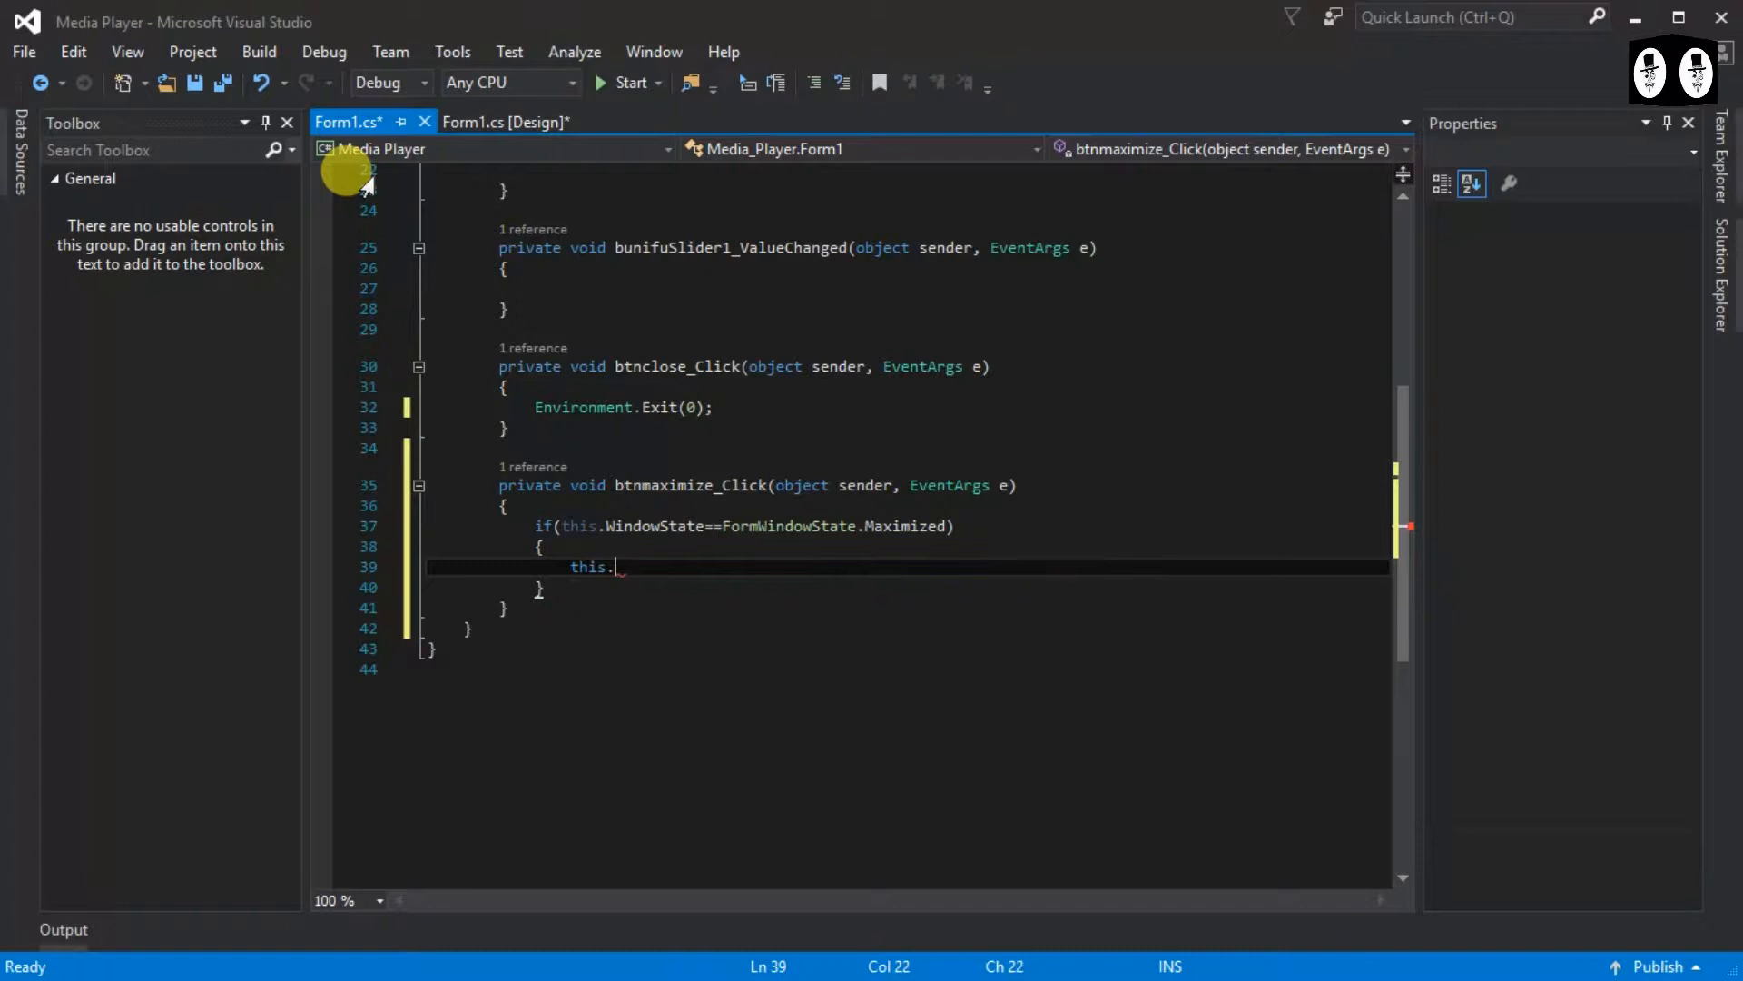
{"action": "type", "text": "WindowState="}
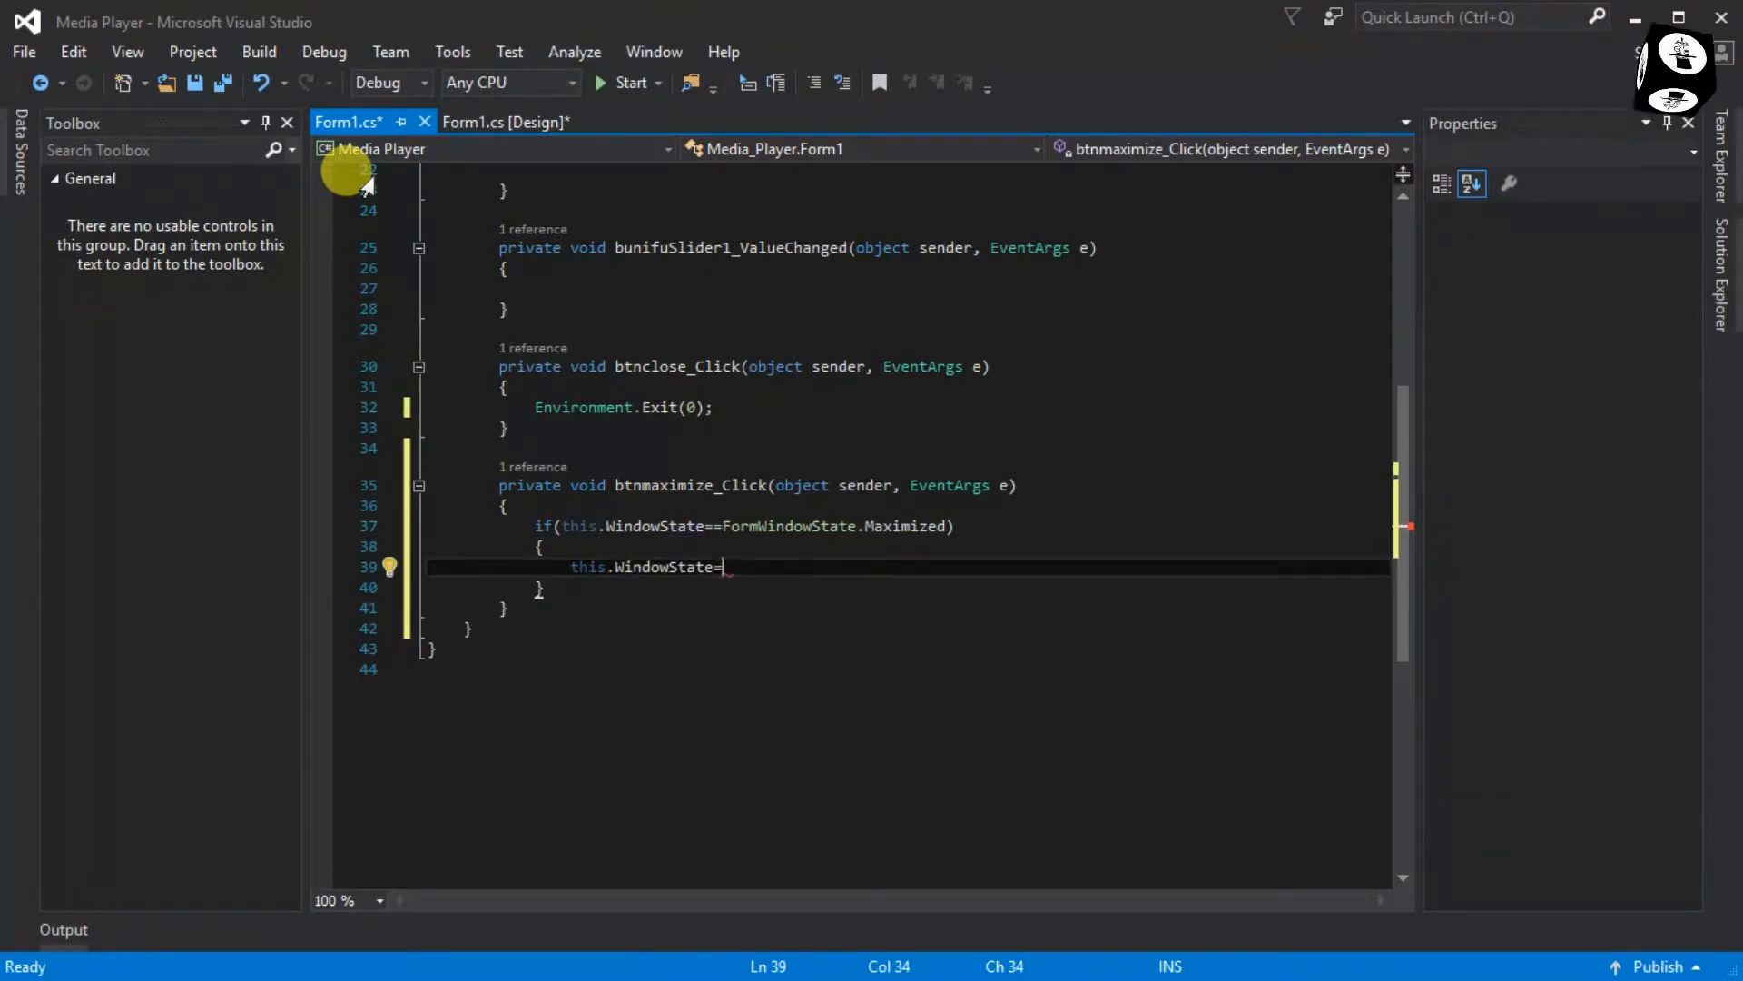
{"action": "type", "text": "FormWindowState.Normal;"}
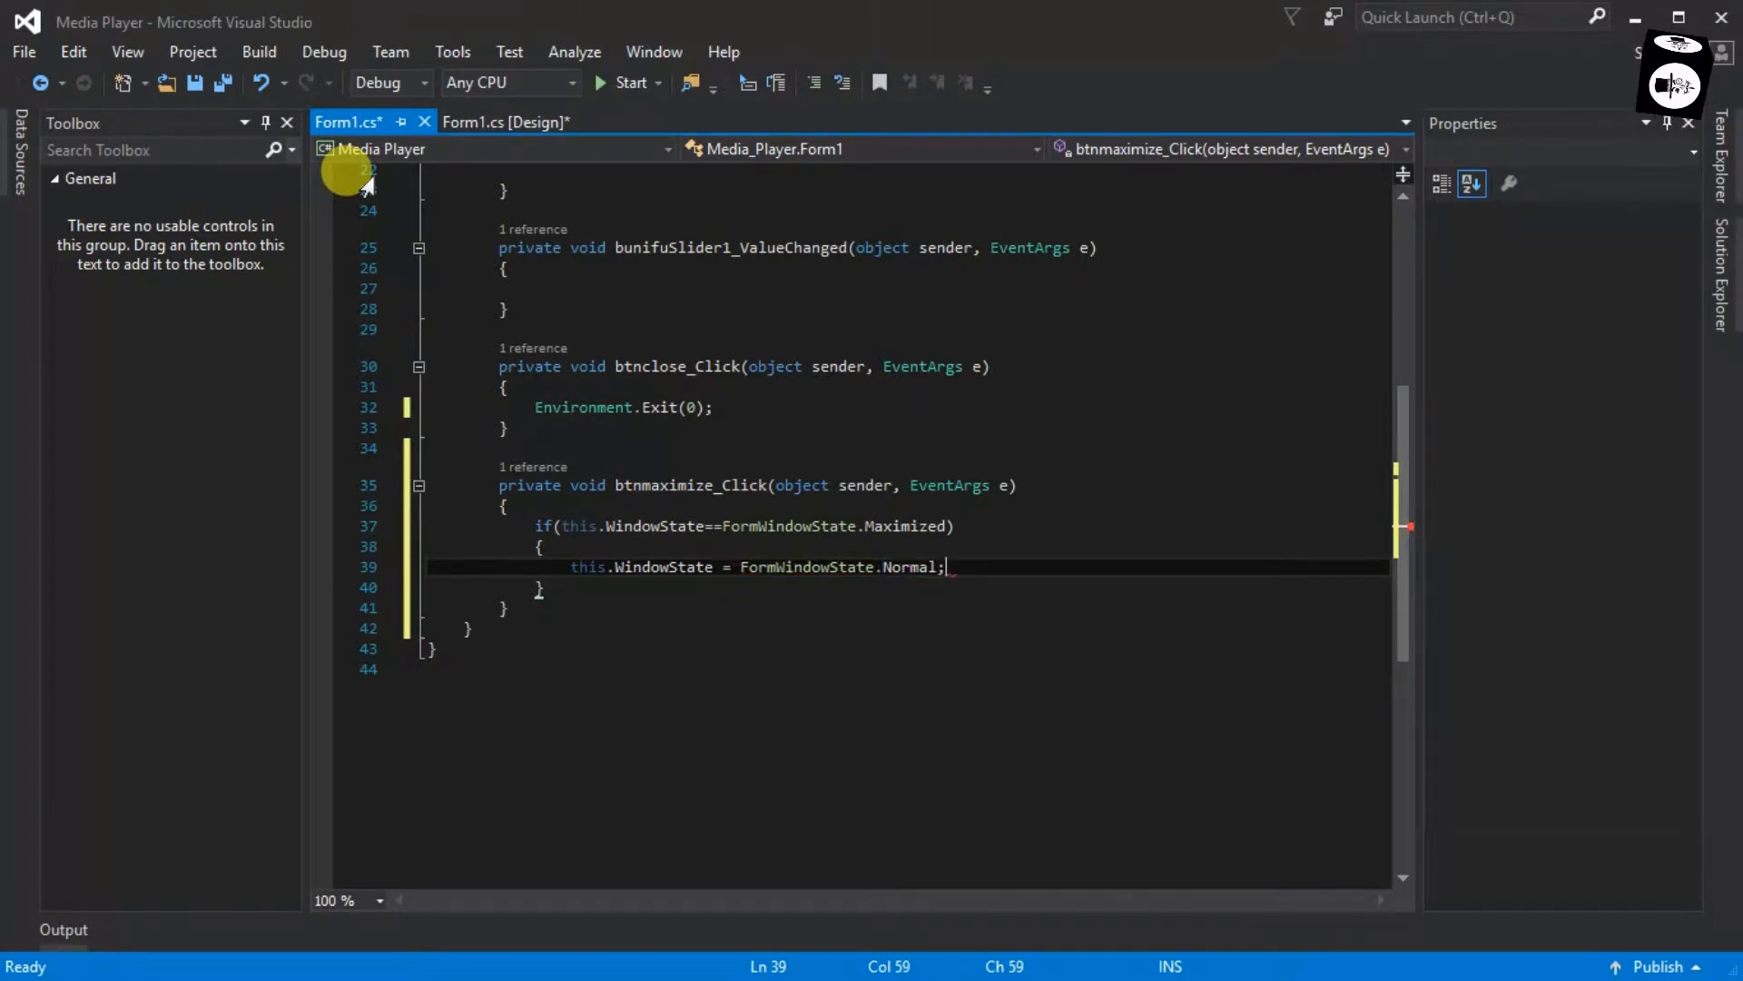
Step: Add an else branch setting this.WindowState to FormWindowState.Maximized
{"action": "type", "text": "else"}
{"action": "type", "text": "{ "}
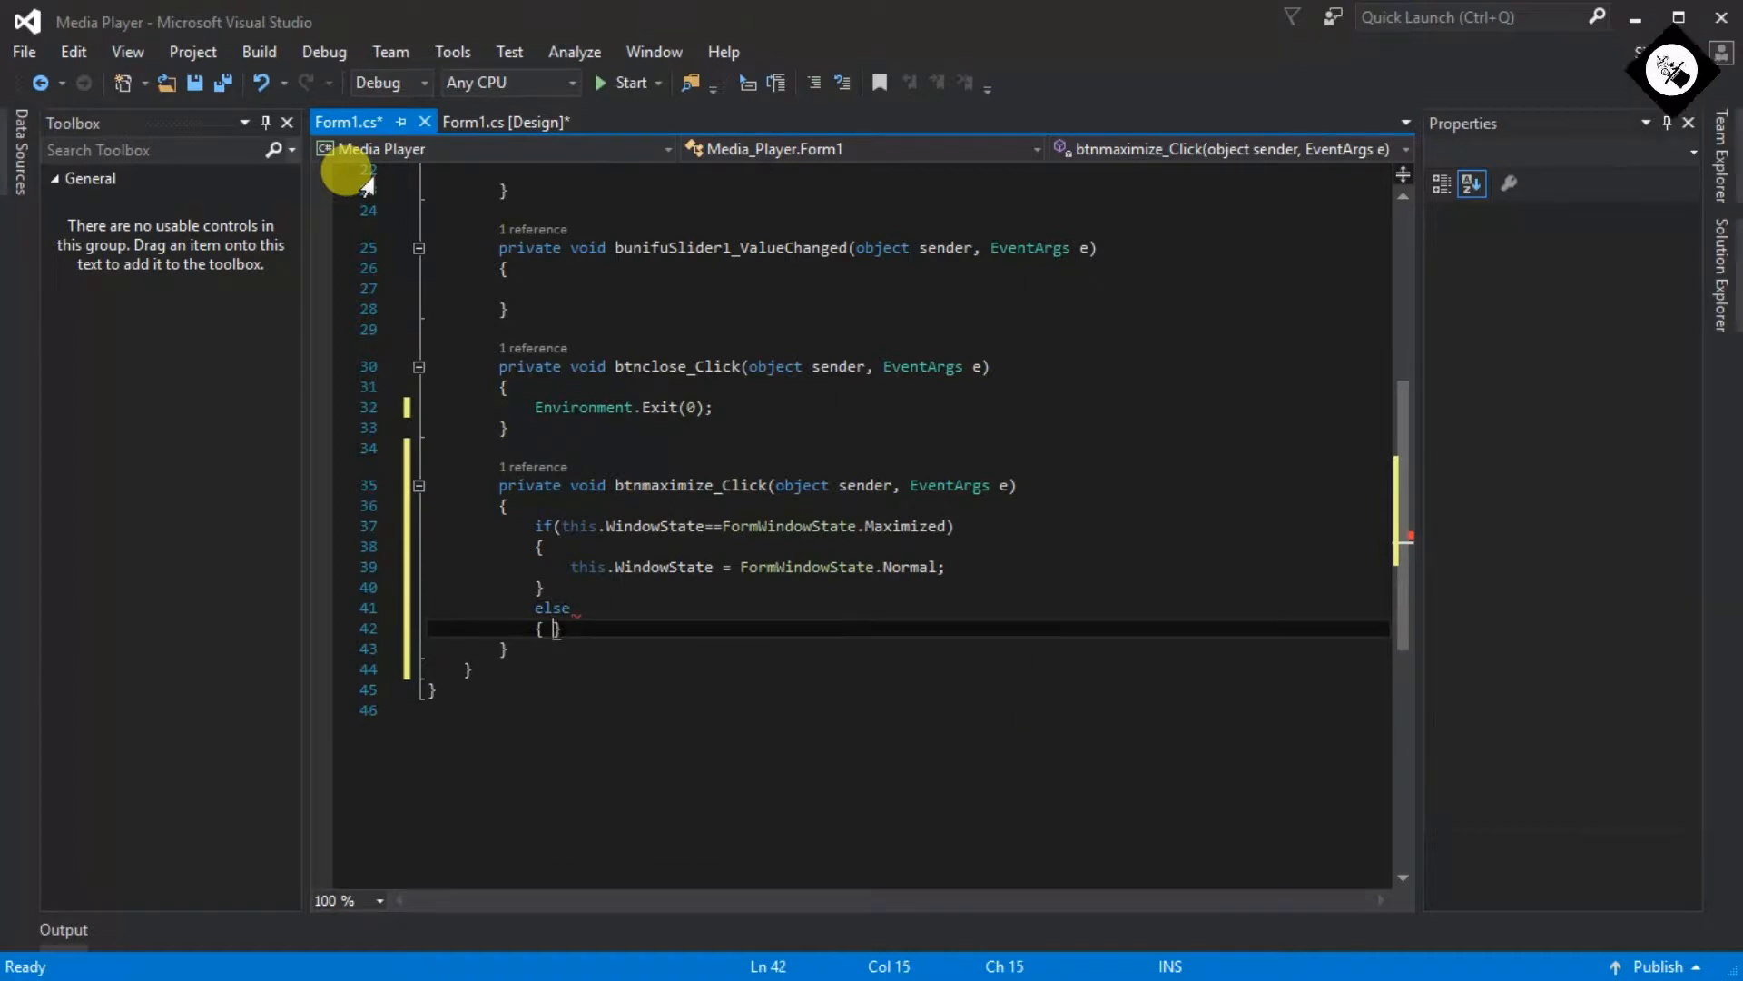
{"action": "type", "text": "this."}
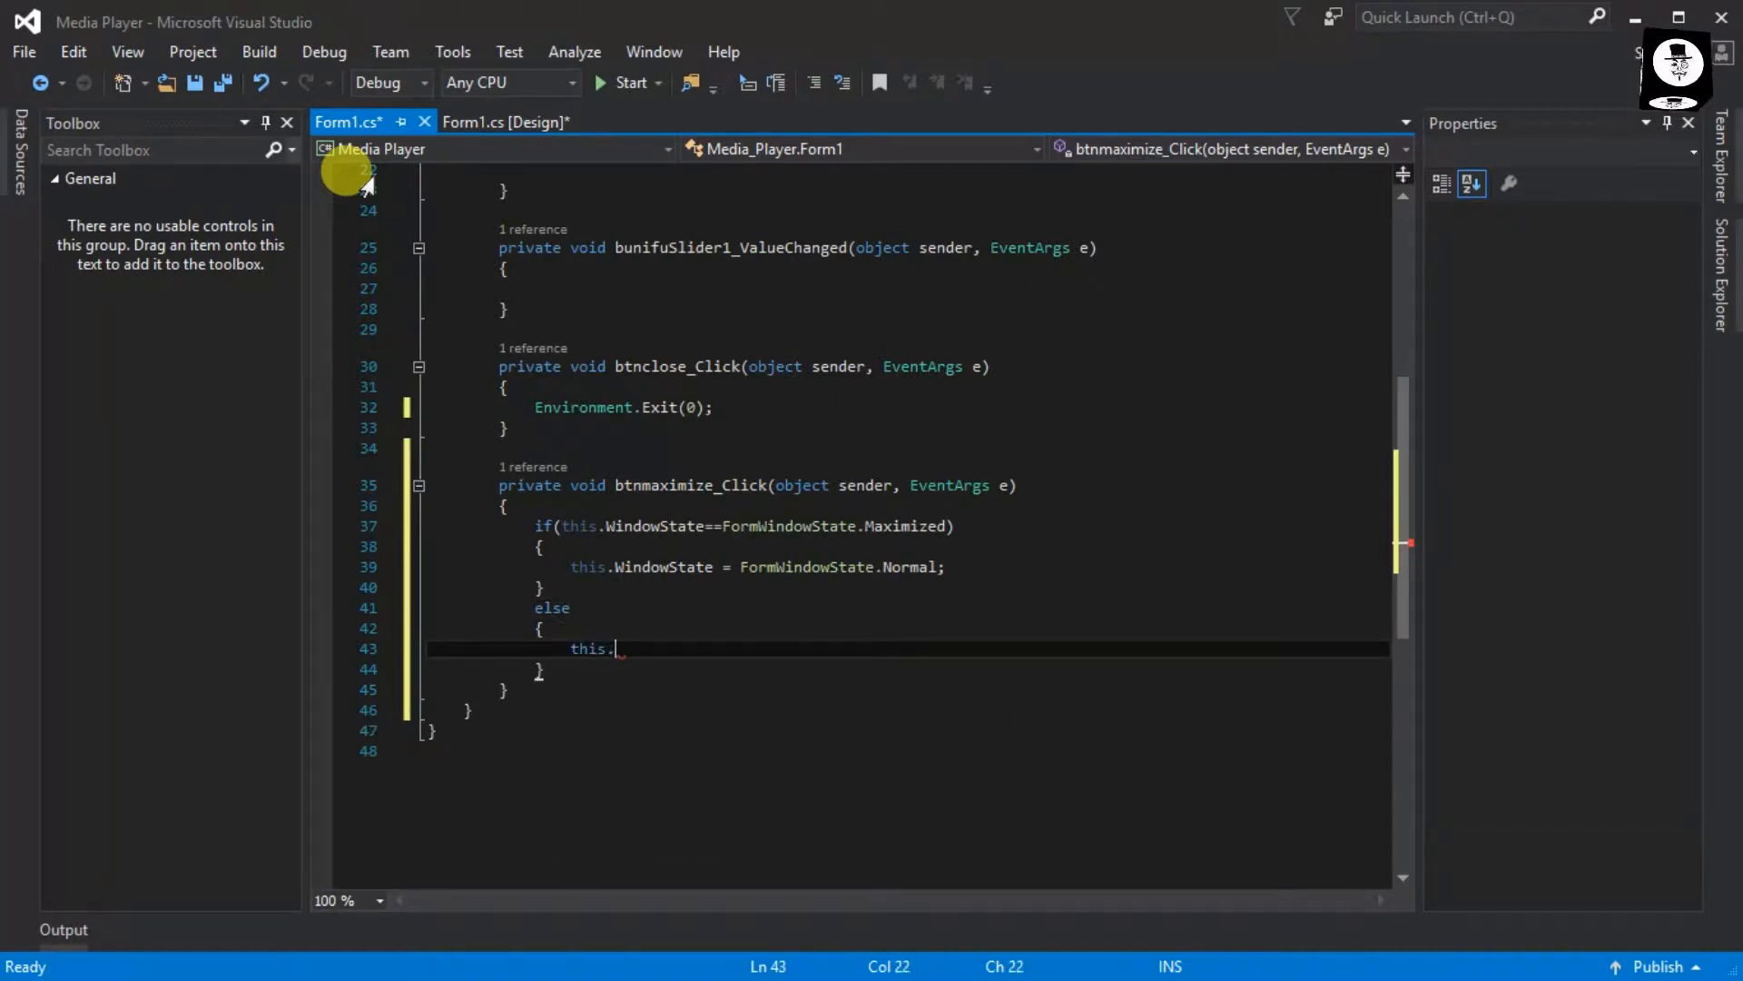
{"action": "type", "text": "WindowState=f"}
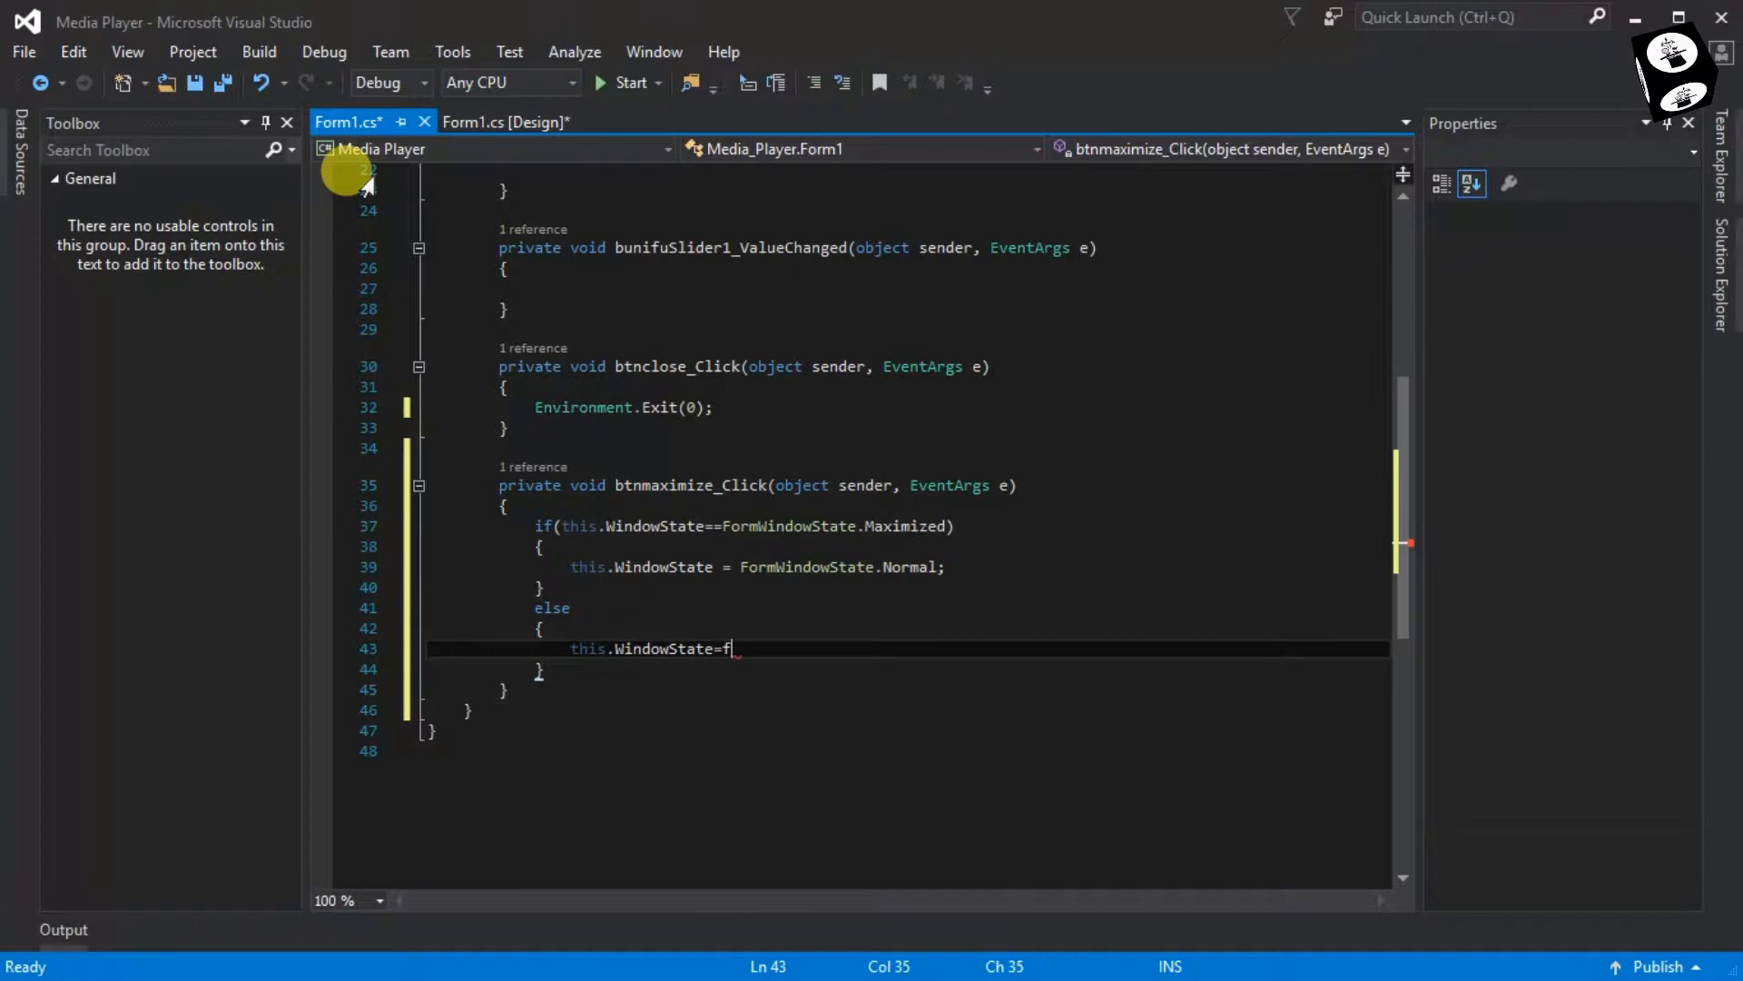
{"action": "type", "text": "ormWindowState.Maximized;"}
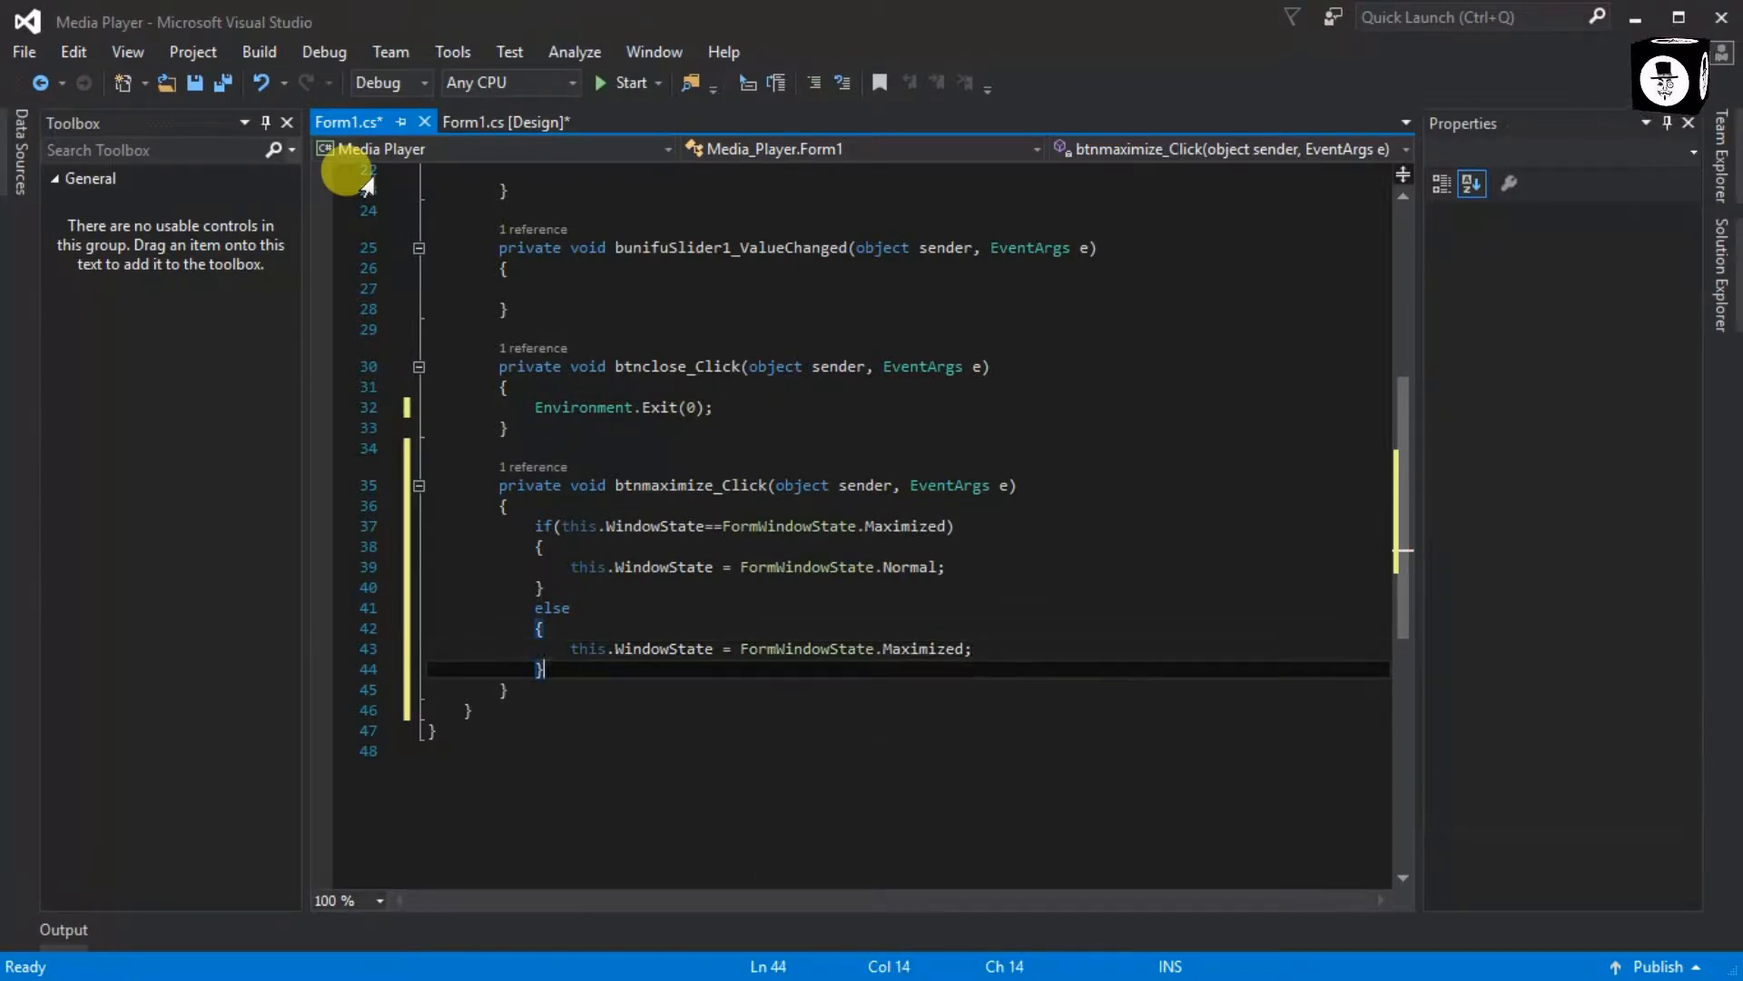
{"action": "left_click", "coordinate": [505, 122]}
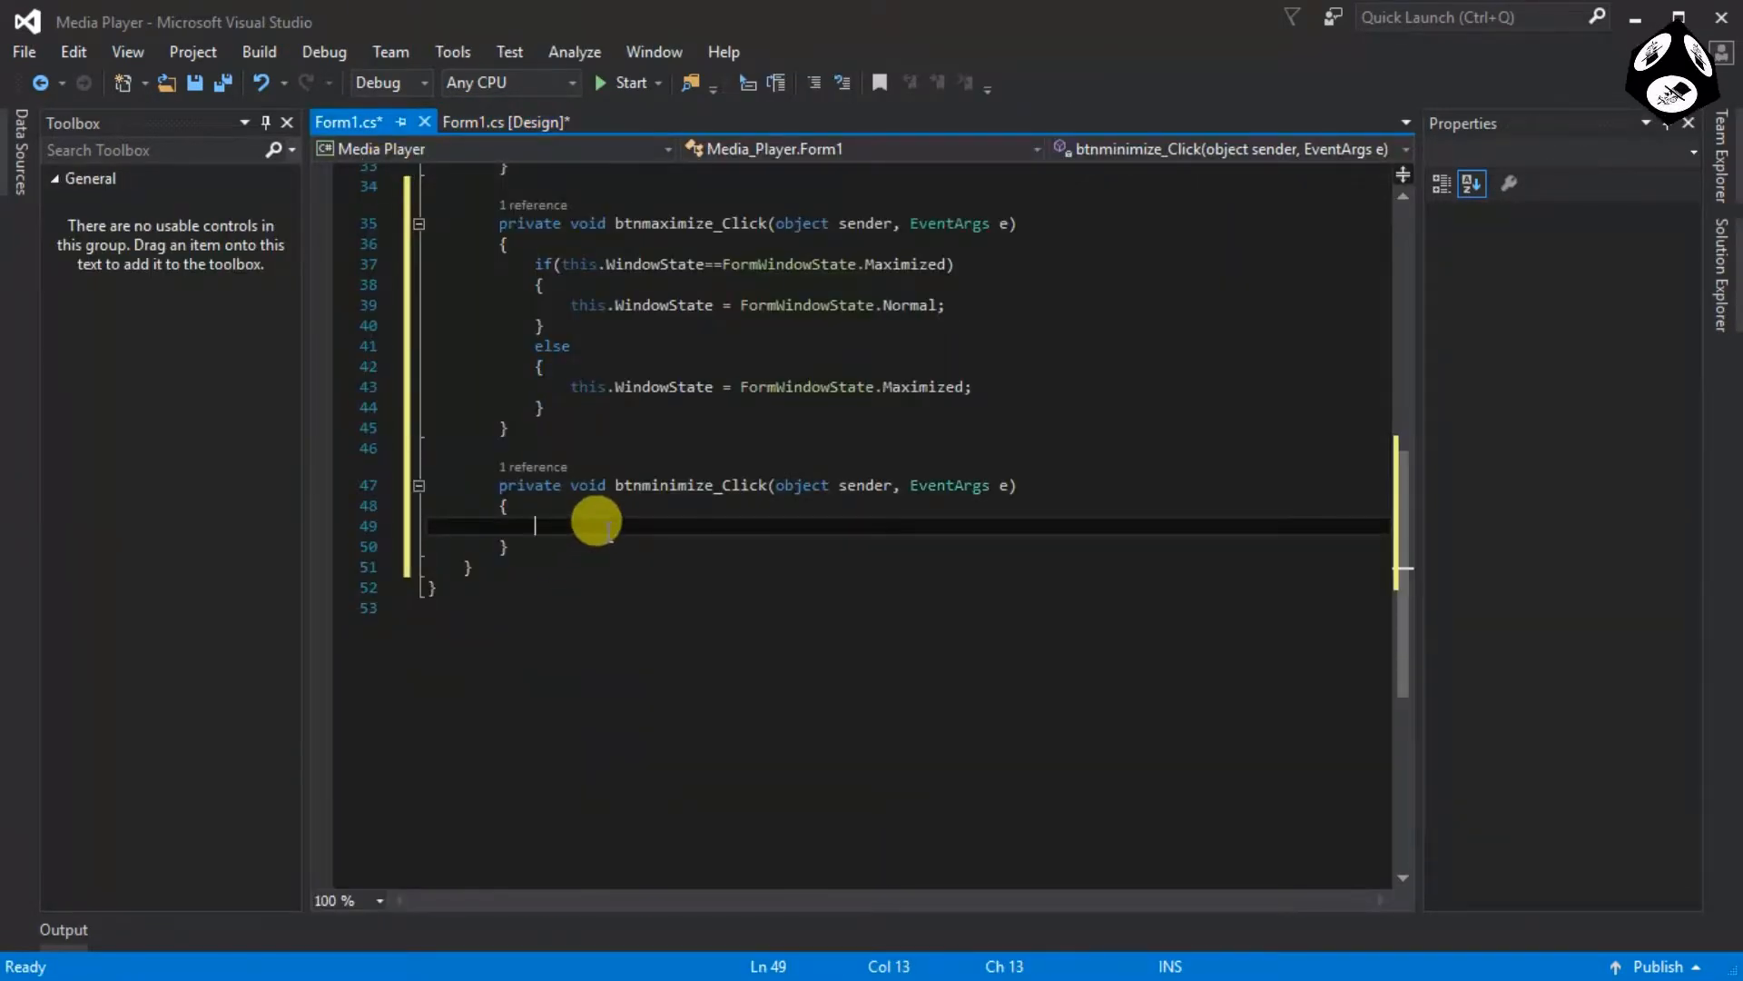
Step: Set this.WindowState = FormWindowState.Minimized inside btnminimize_Click
{"action": "type", "text": "this"}
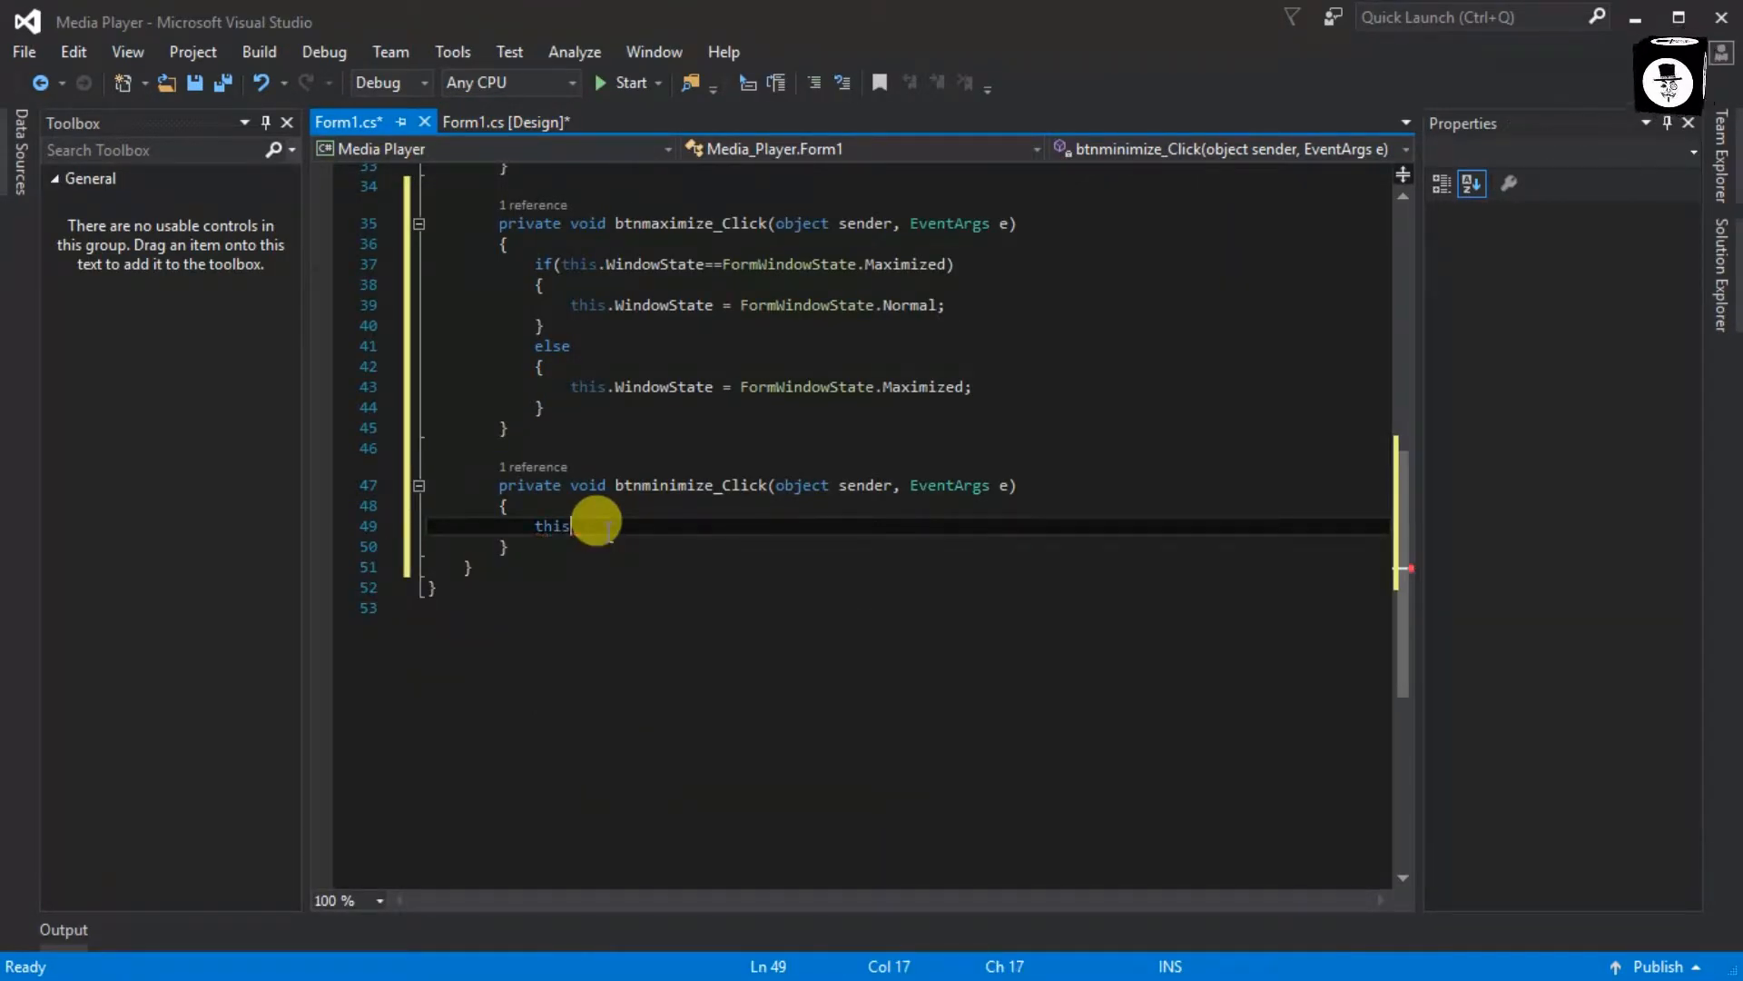
{"action": "type", "text": ".WindowState="}
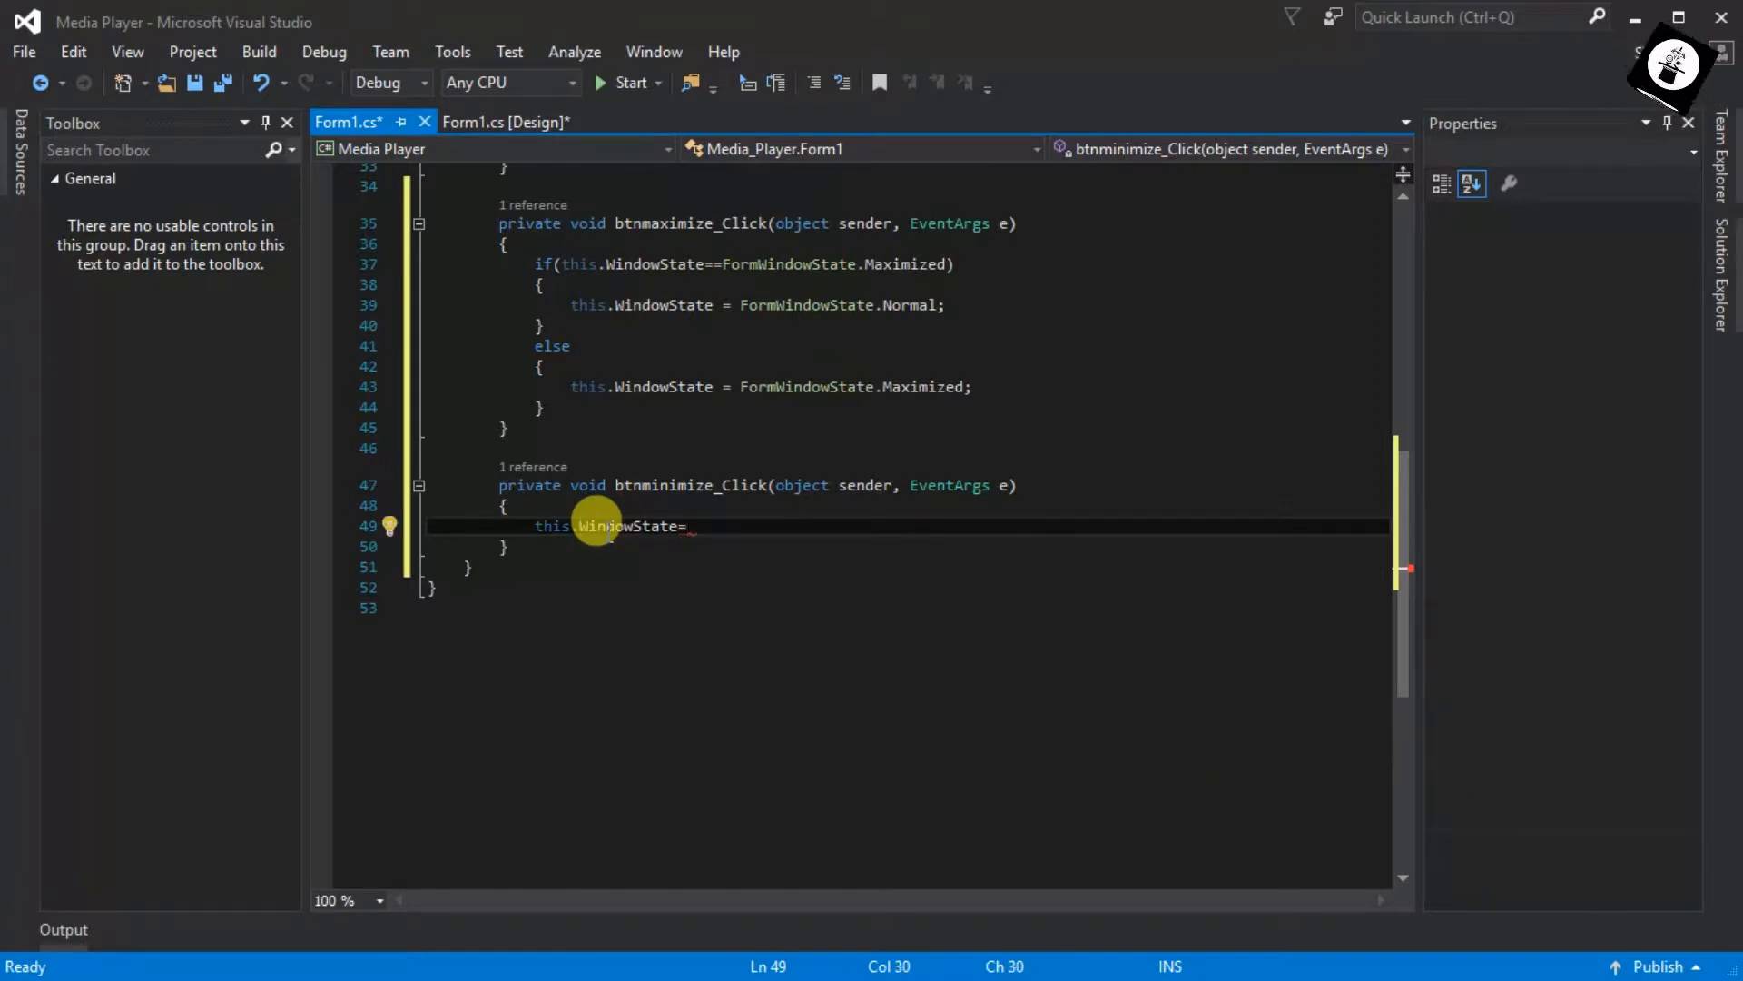
{"action": "type", "text": "FormWindowState.Minimized;"}
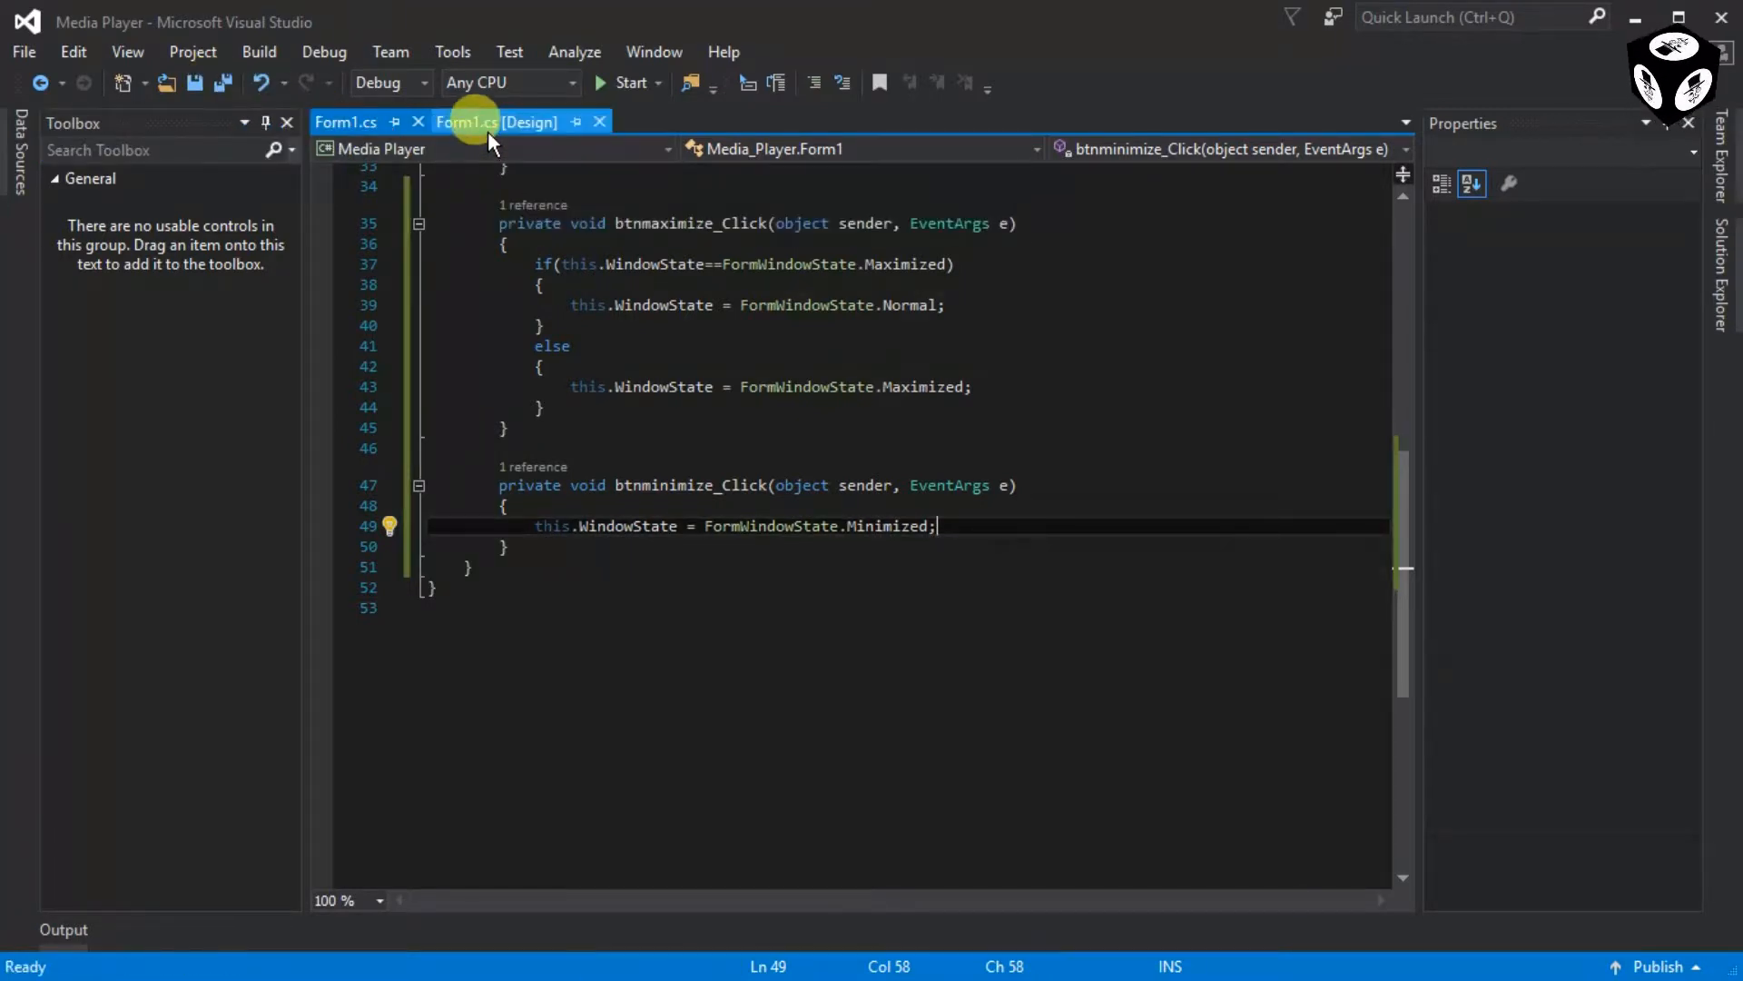
Step: Build and run the Media Player project, then minimize the running app
{"action": "left_click", "coordinate": [496, 123]}
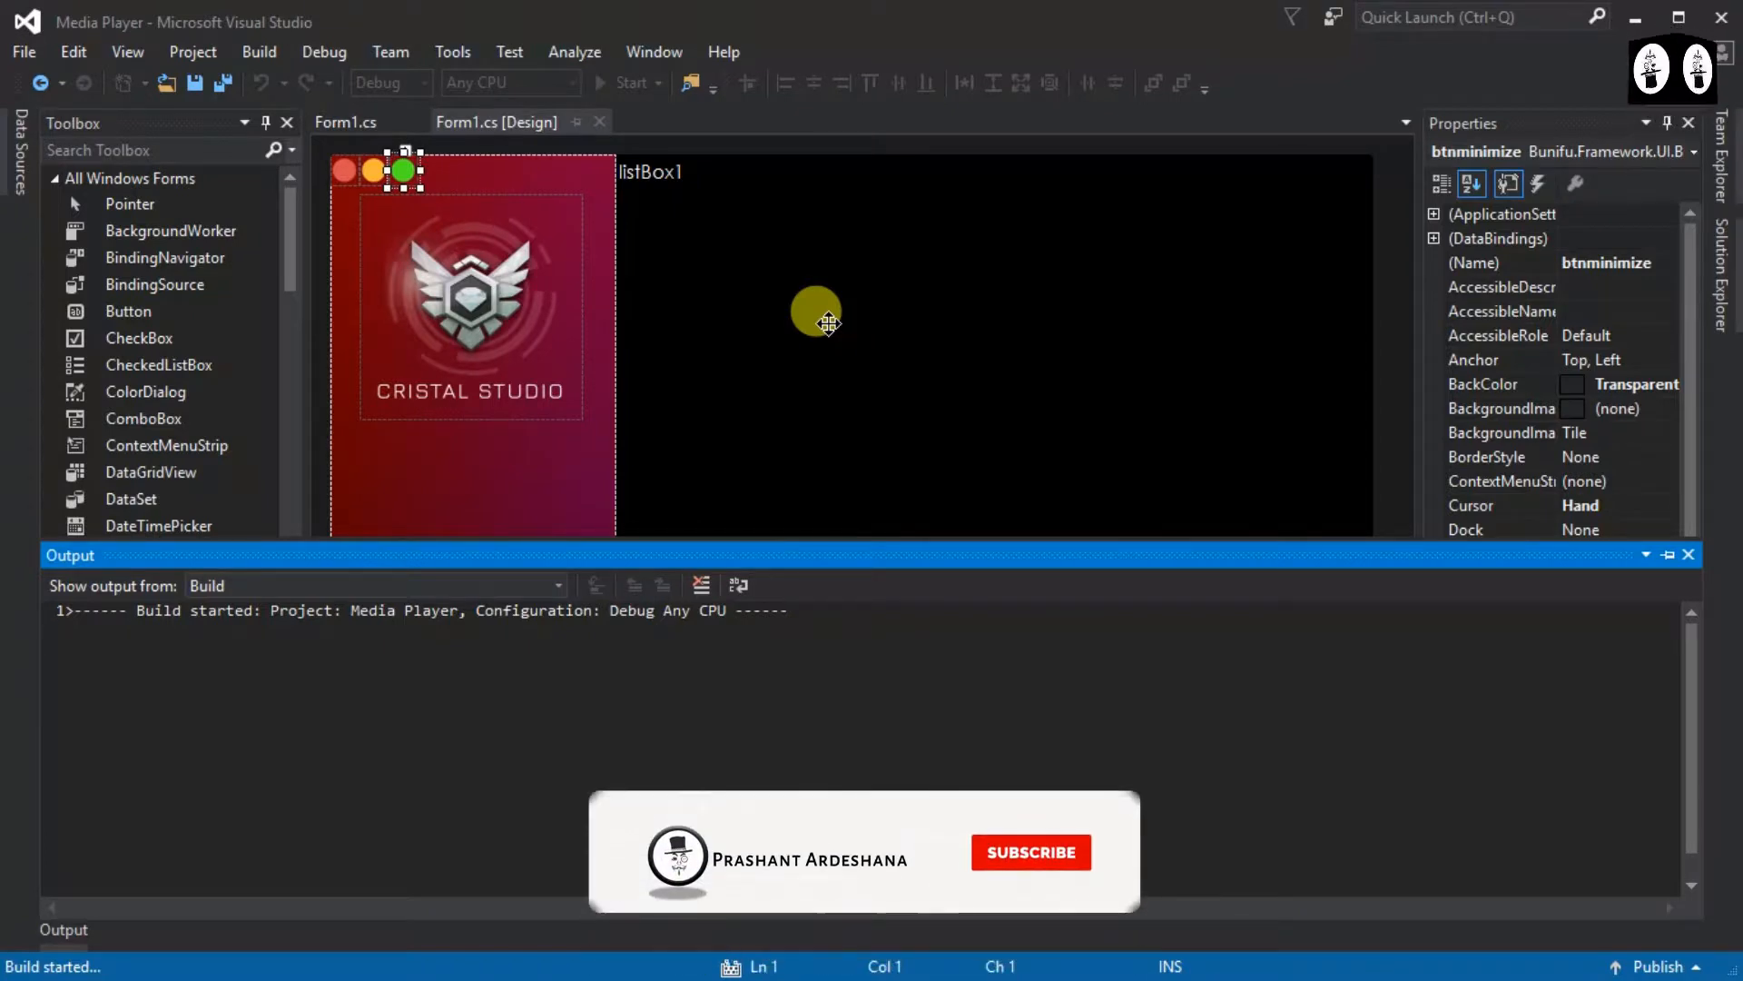
{"action": "left_click", "coordinate": [1029, 853]}
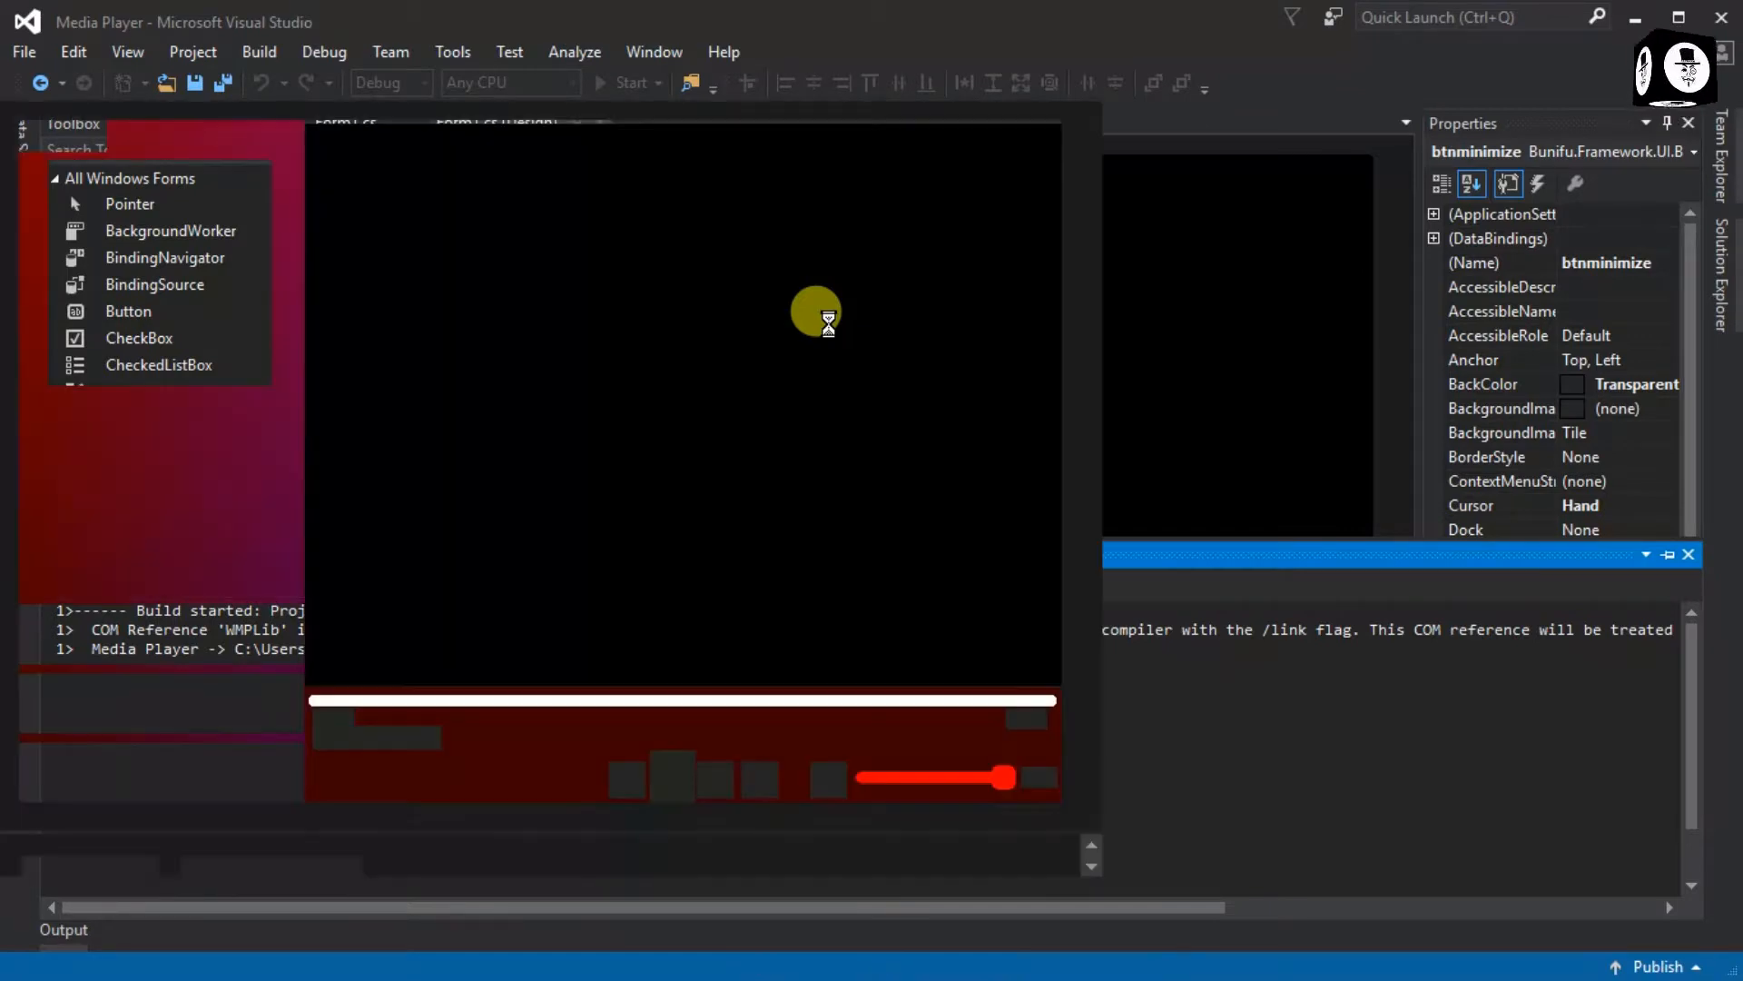
{"action": "left_click", "coordinate": [629, 83]}
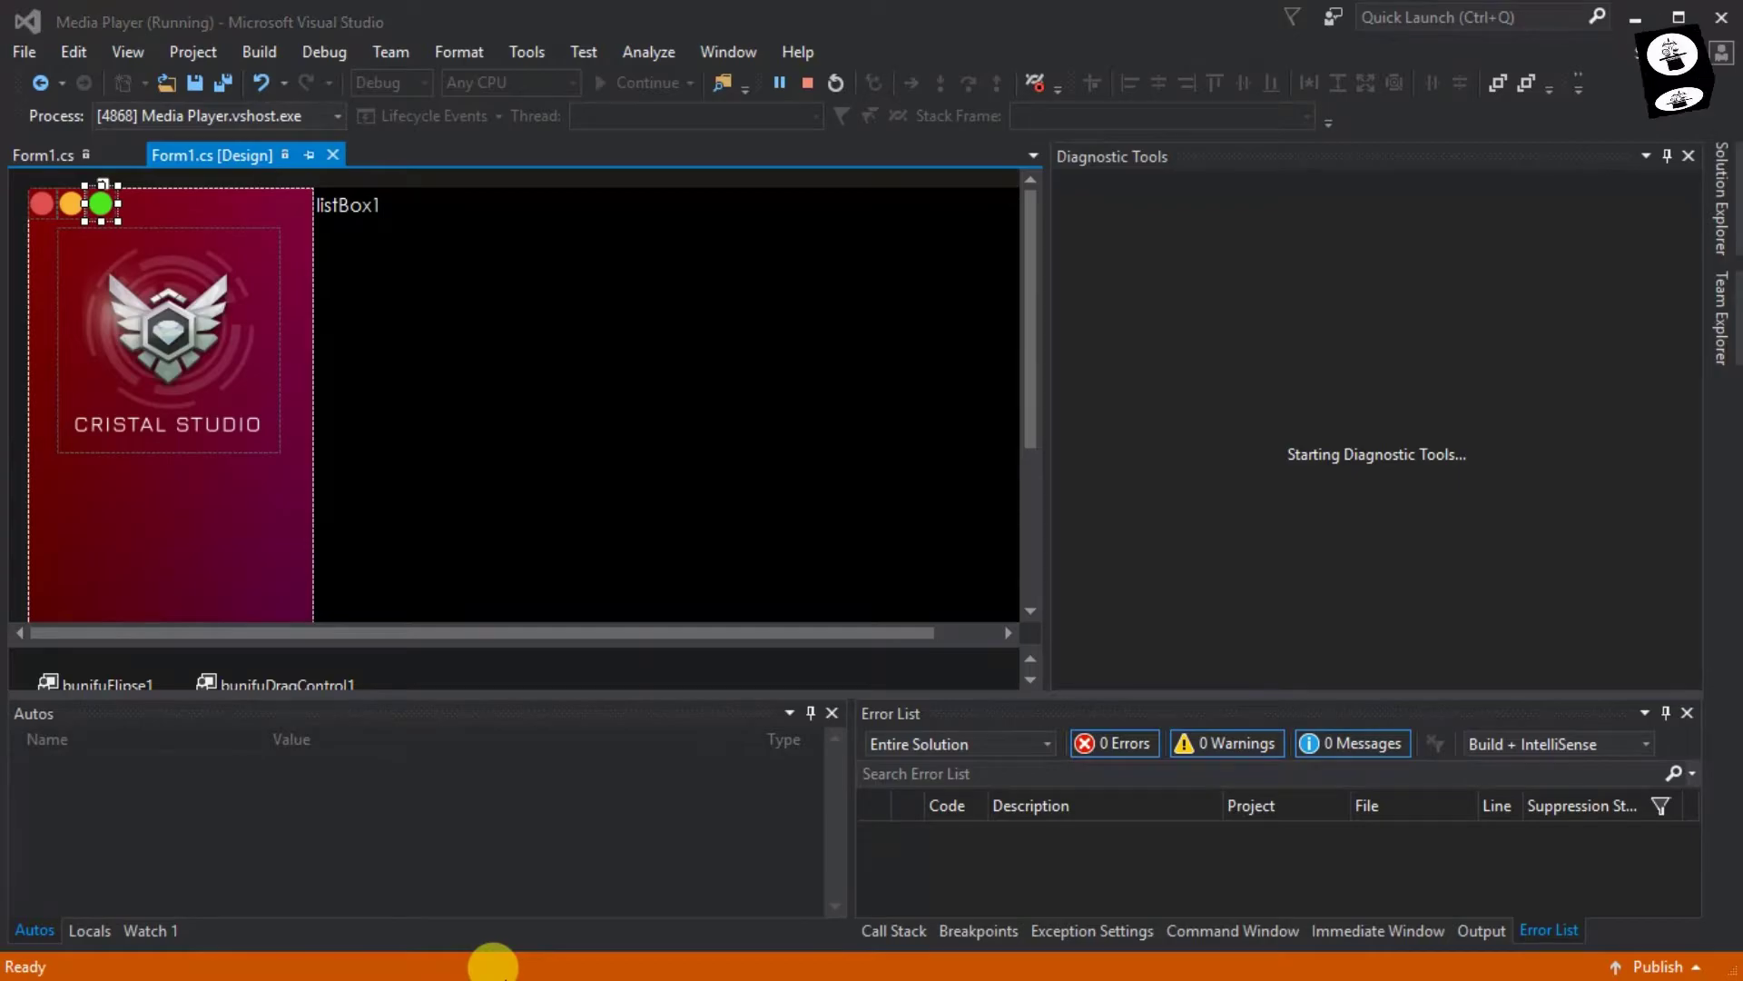
Step: Restore the Media Player from the taskbar and close it with its red button
{"action": "left_click", "coordinate": [21, 961]}
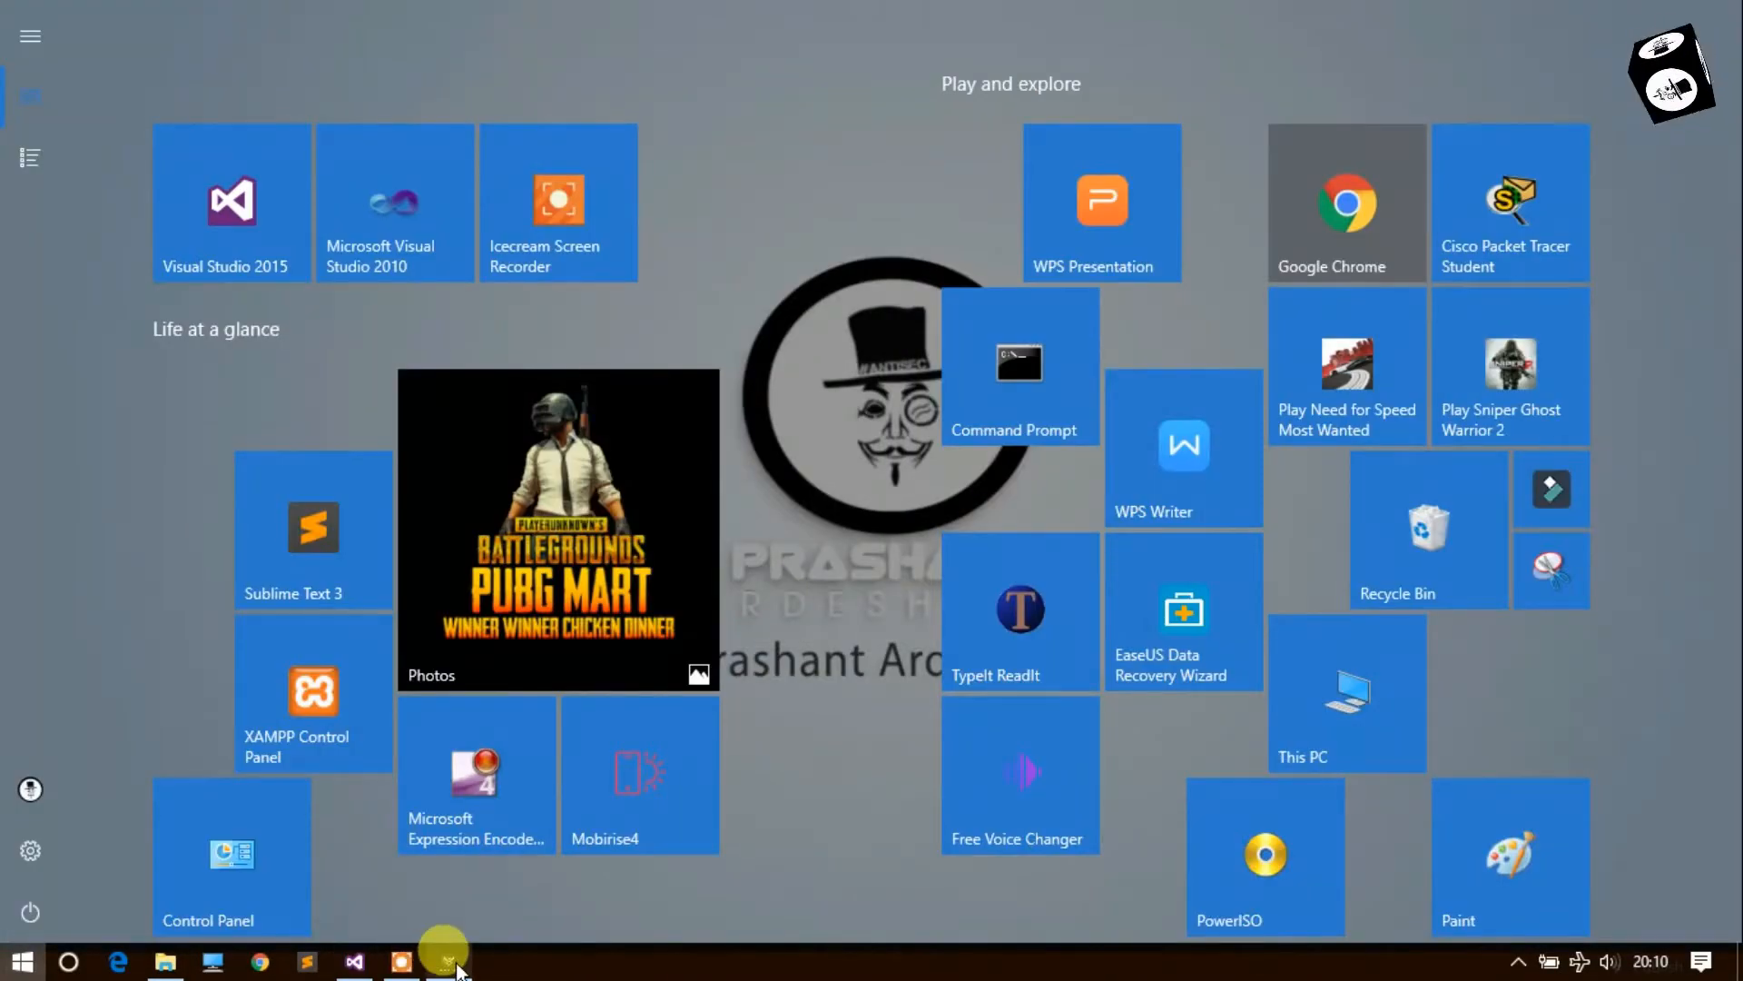
{"action": "left_click", "coordinate": [352, 962]}
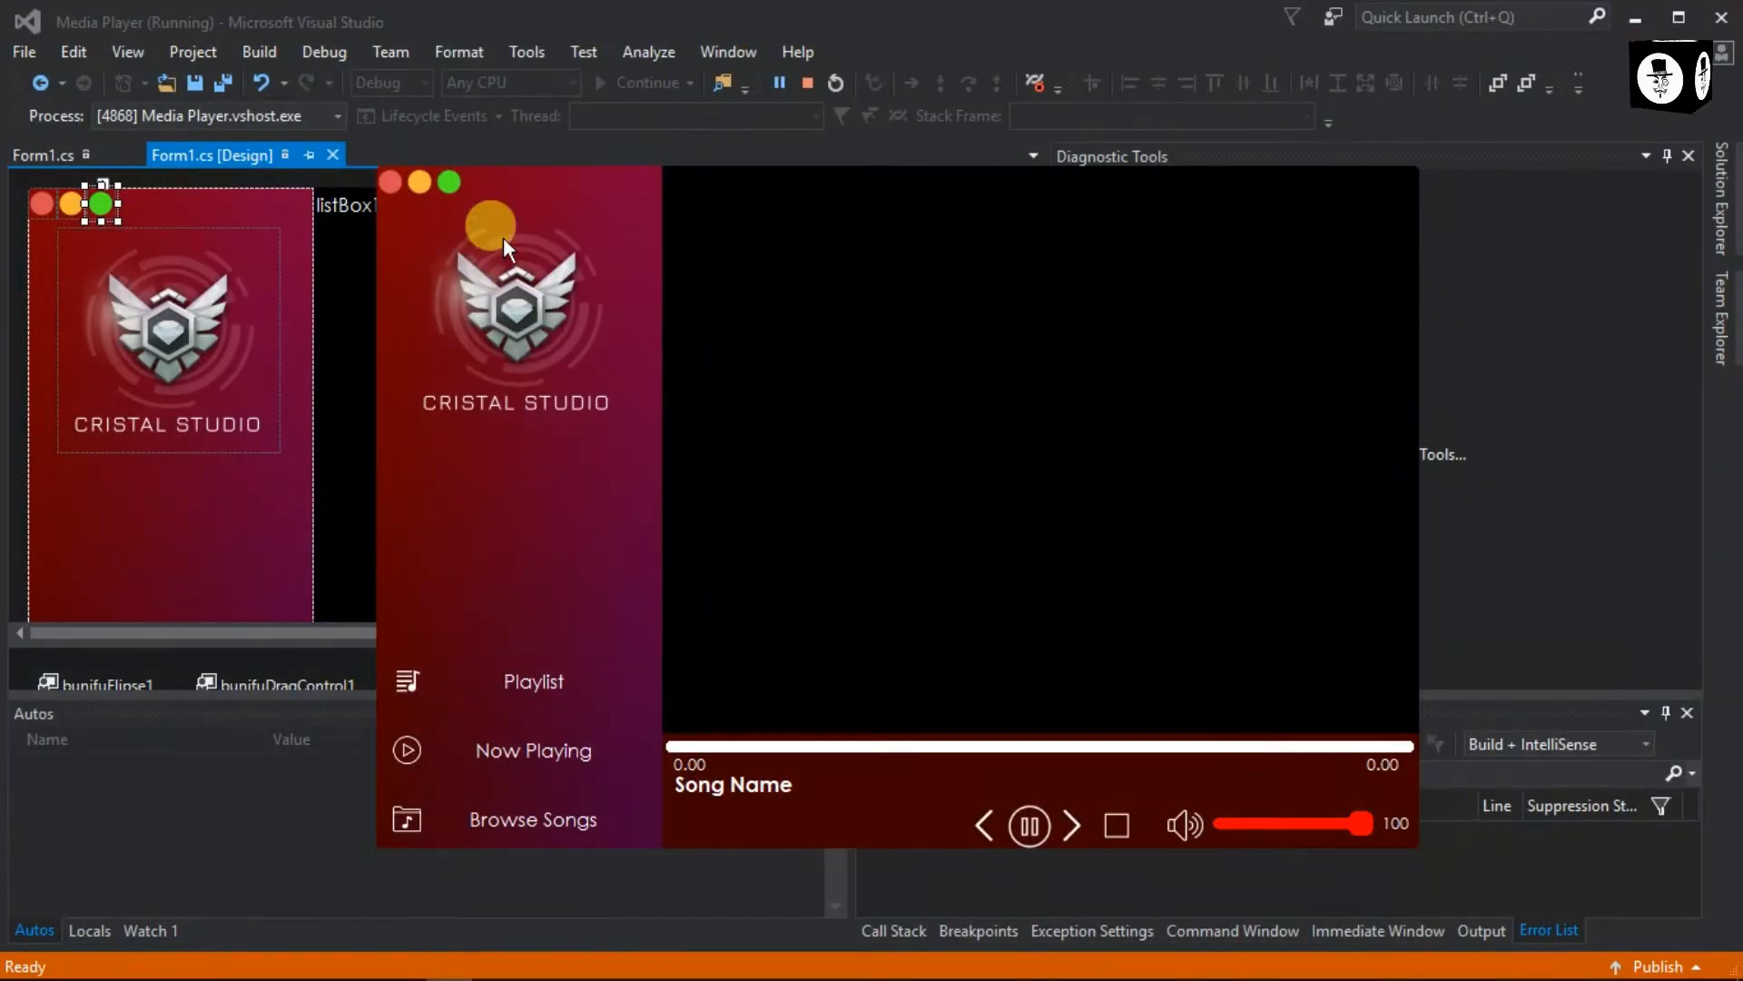
{"action": "left_click", "coordinate": [390, 182]}
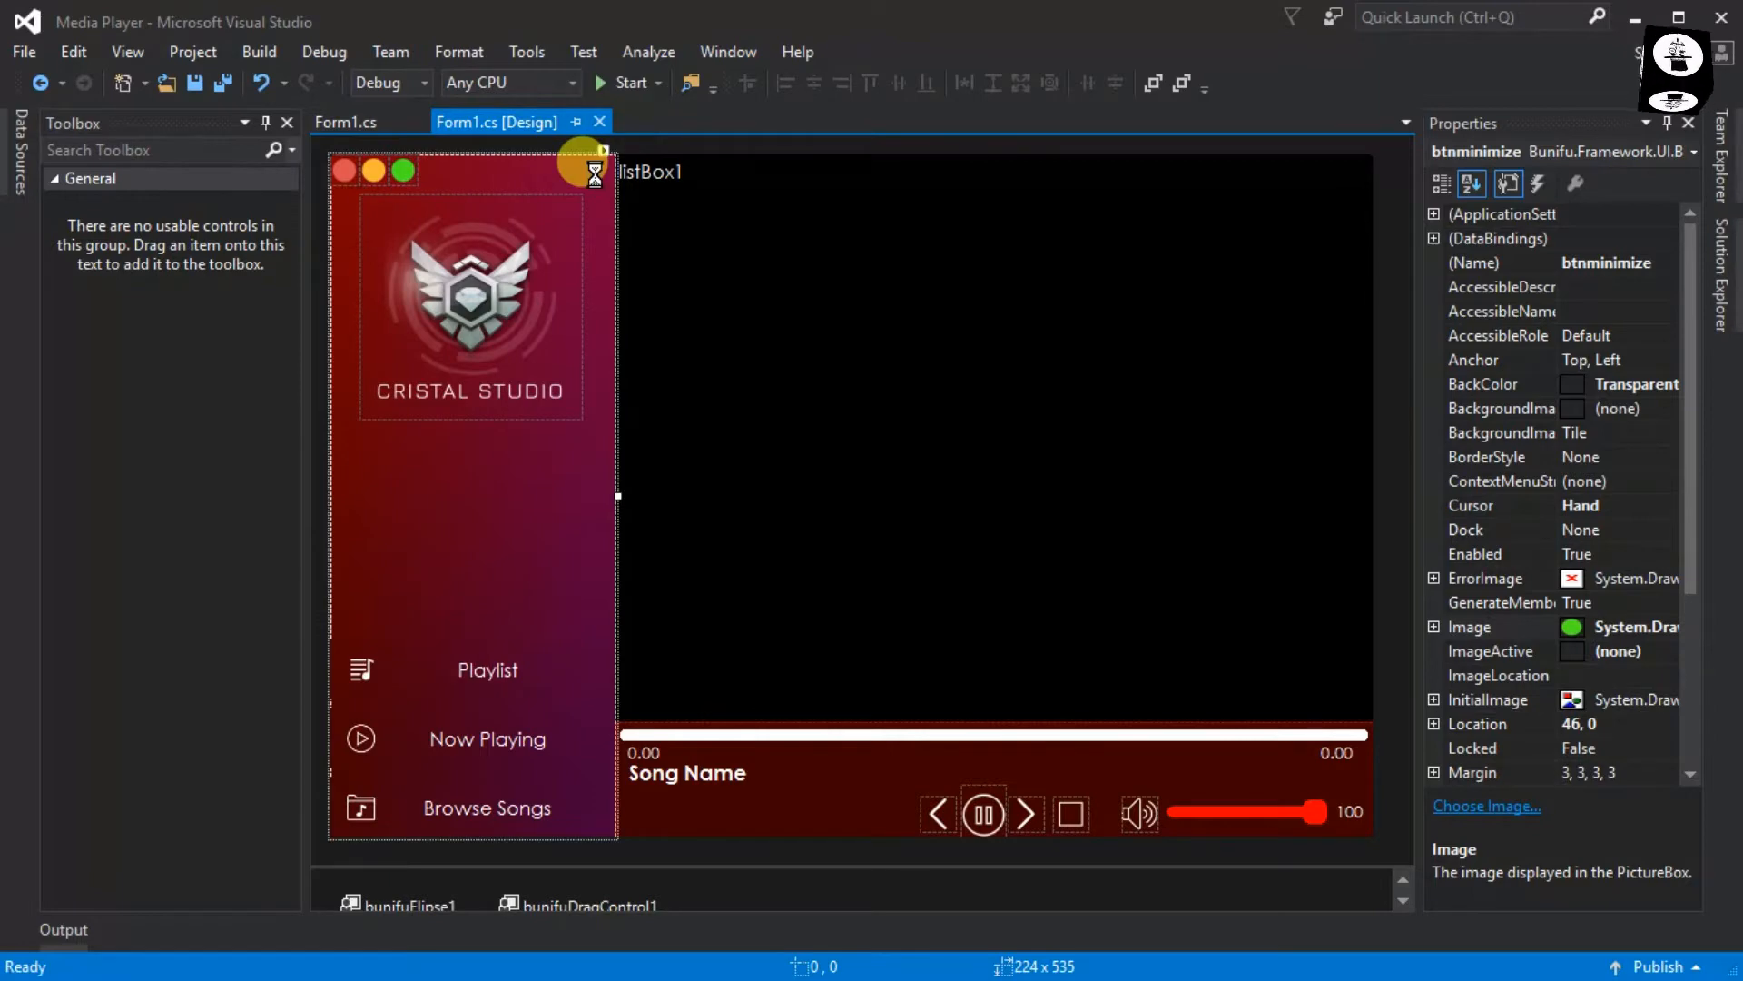
Step: Select the gradient side panel and save all project files
{"action": "left_click", "coordinate": [490, 500]}
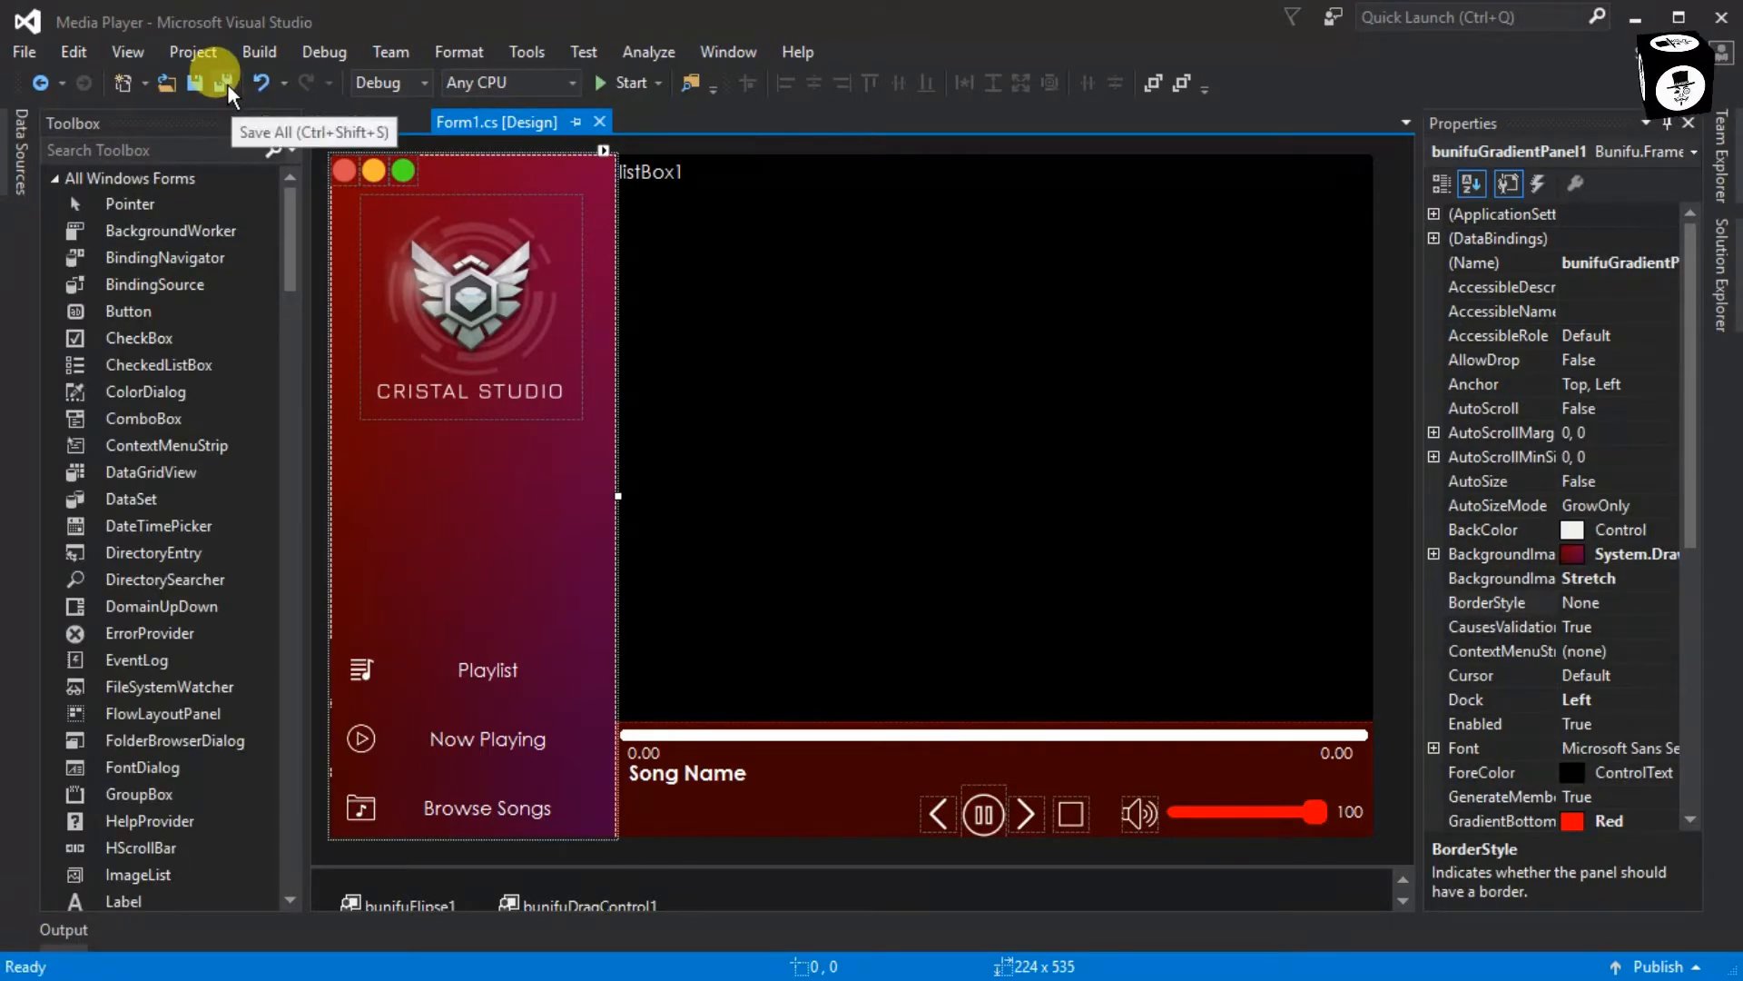
{"action": "left_click", "coordinate": [220, 82]}
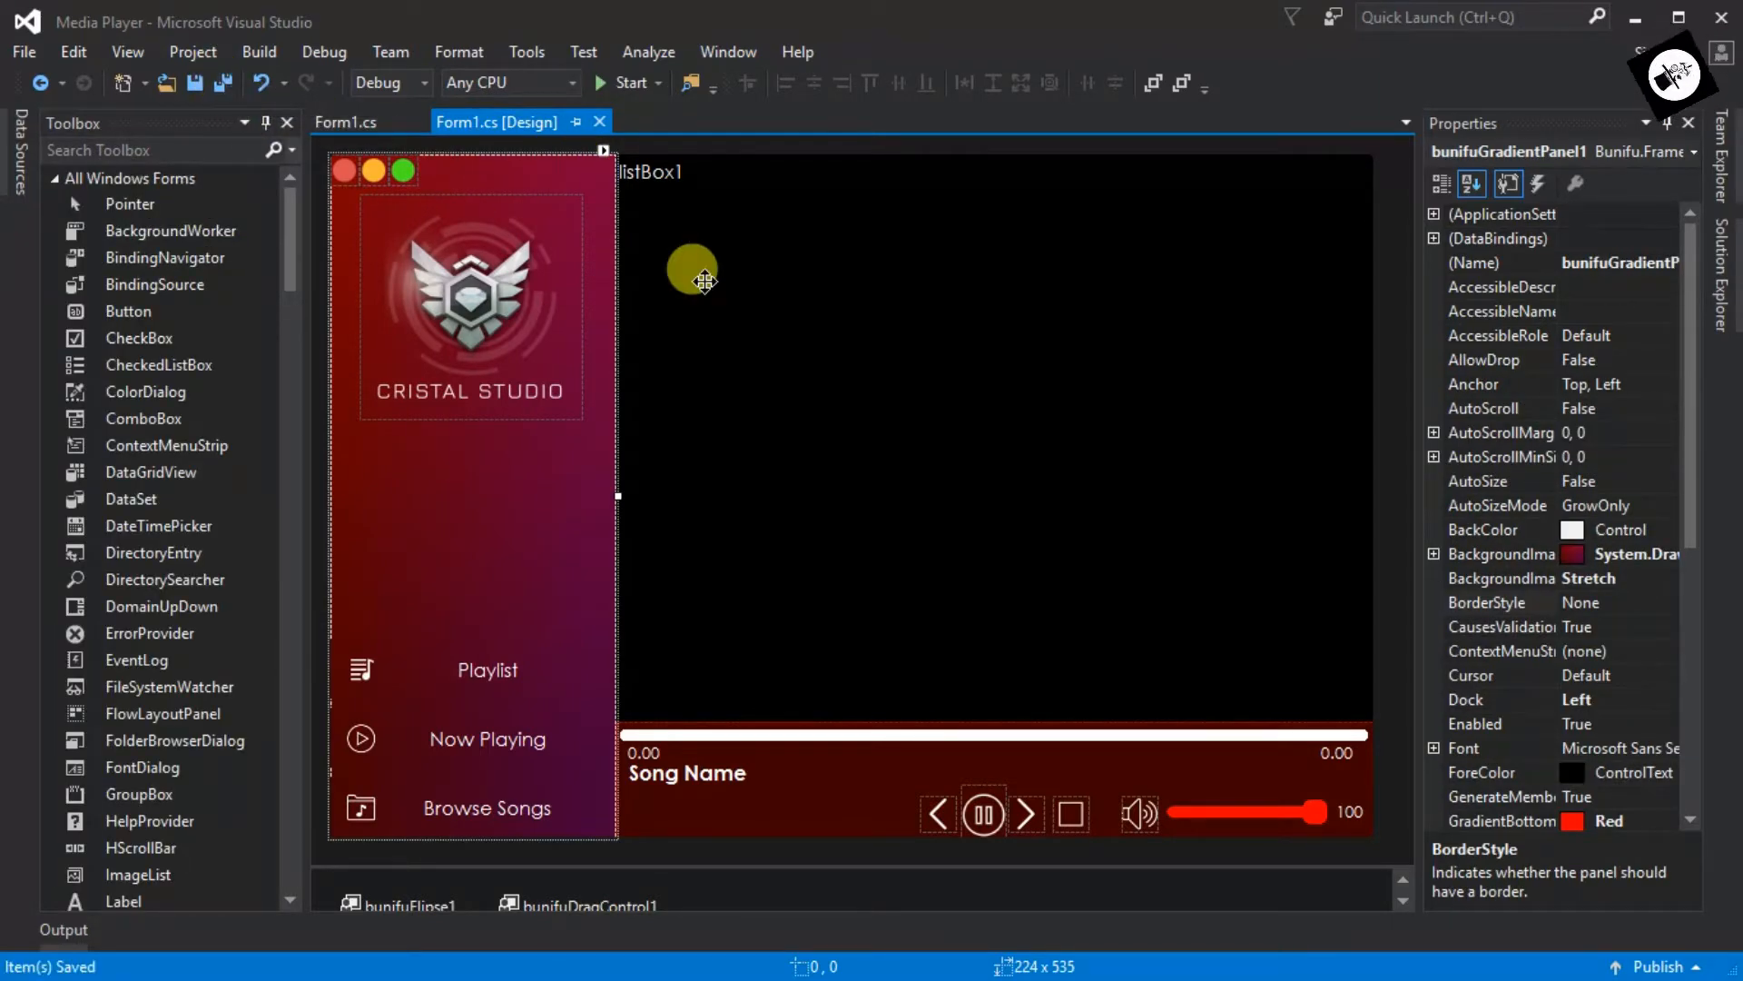